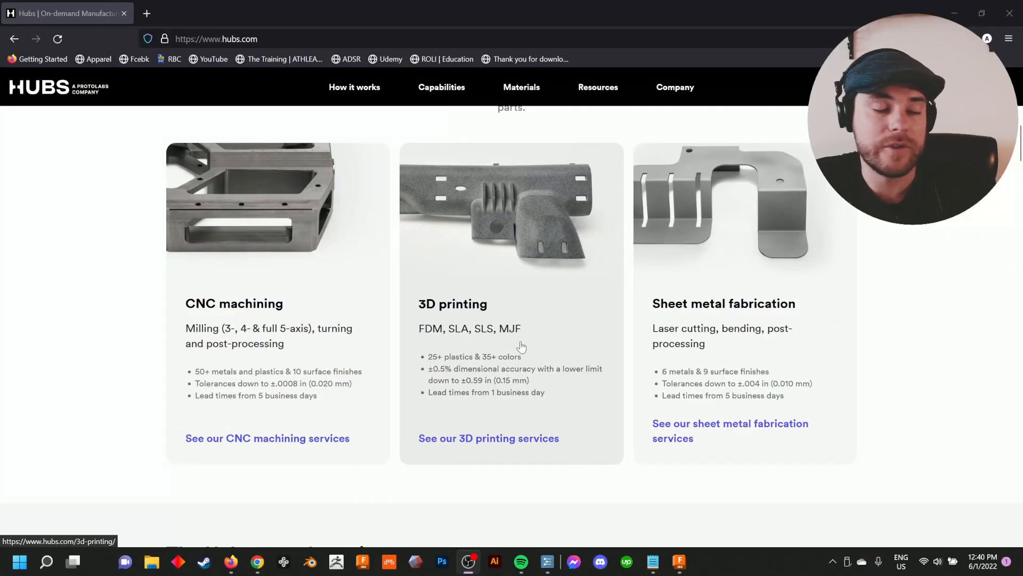
Step: Inspect the foot scan from the side, the toes and from below
scroll(down, 3)
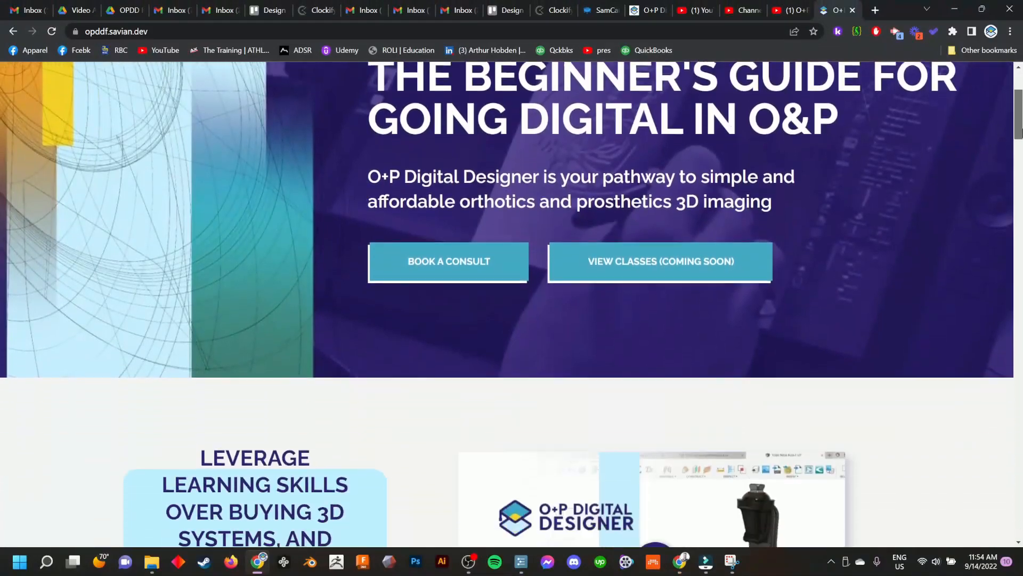
scroll(down, 3)
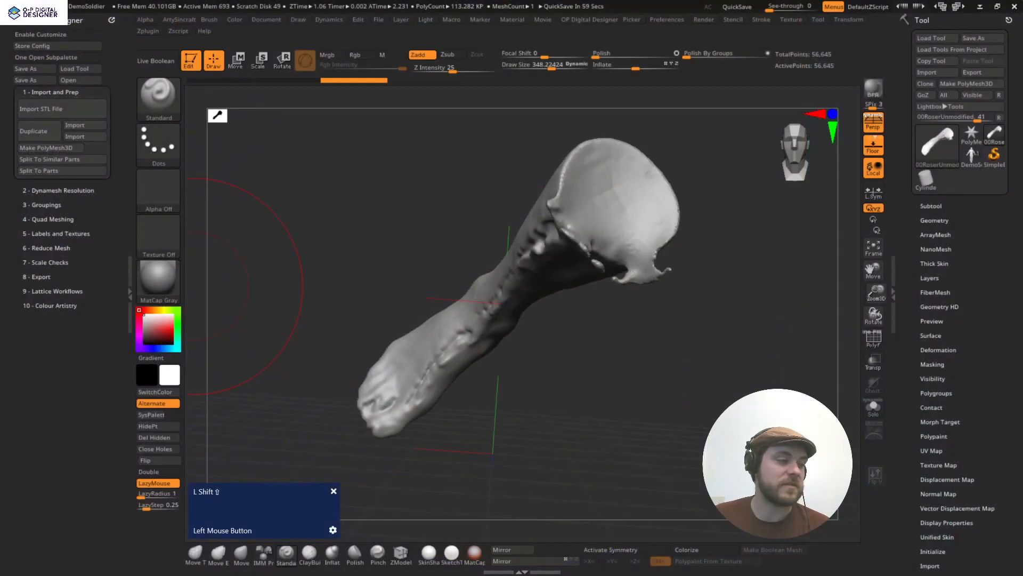
mouse_move(411, 214)
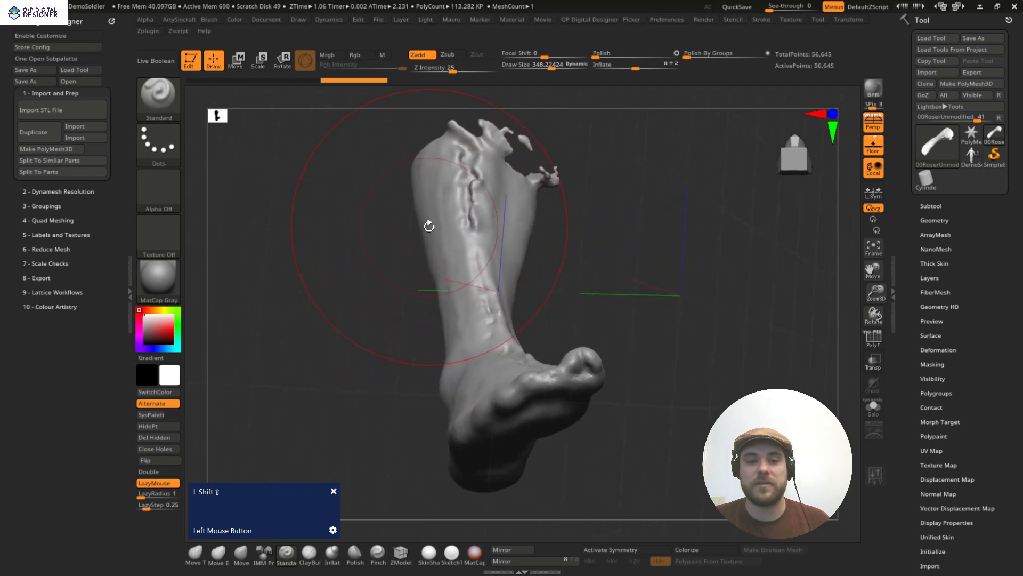
drag(428, 225, 416, 250)
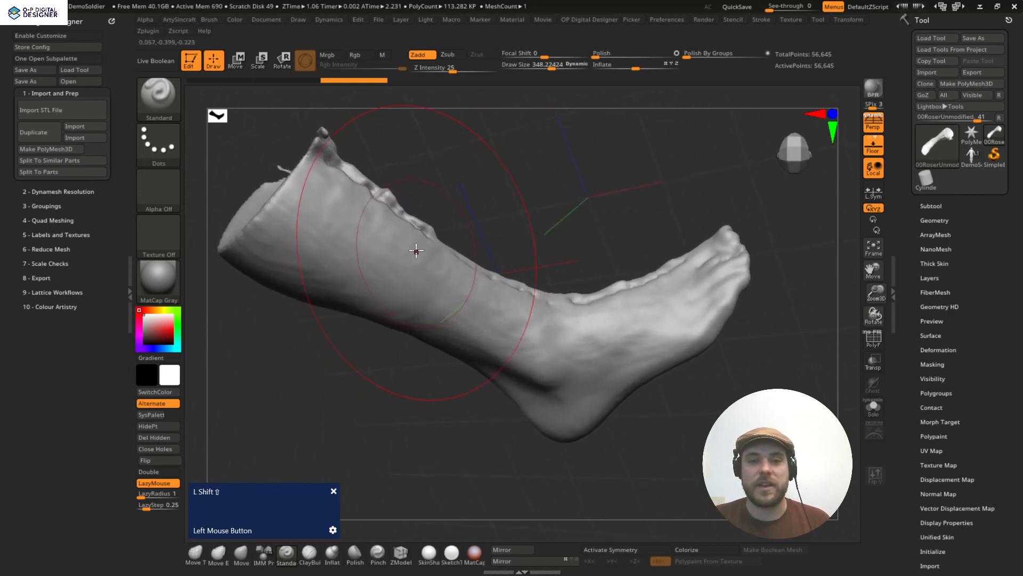
drag(418, 251, 431, 244)
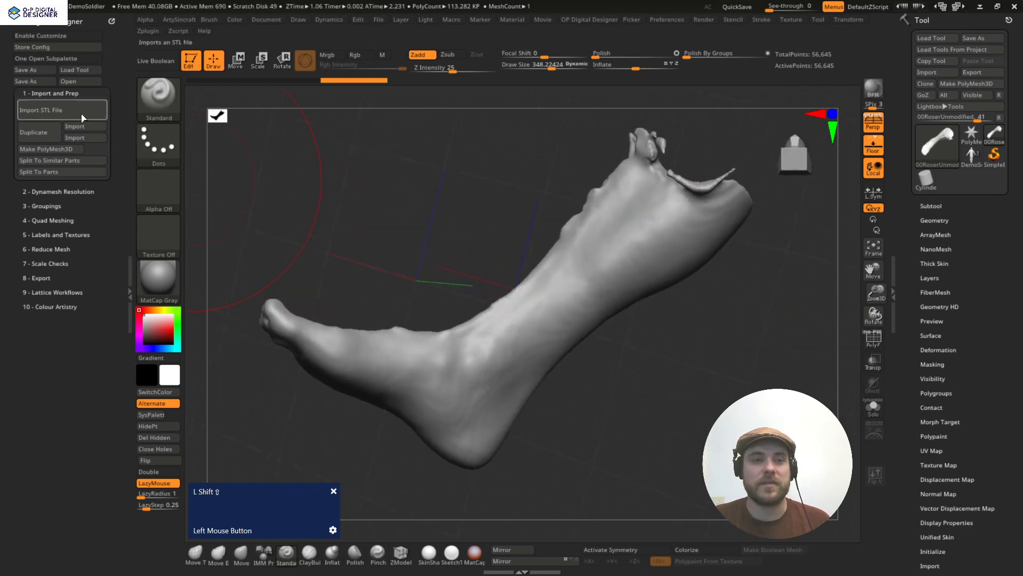
click(75, 127)
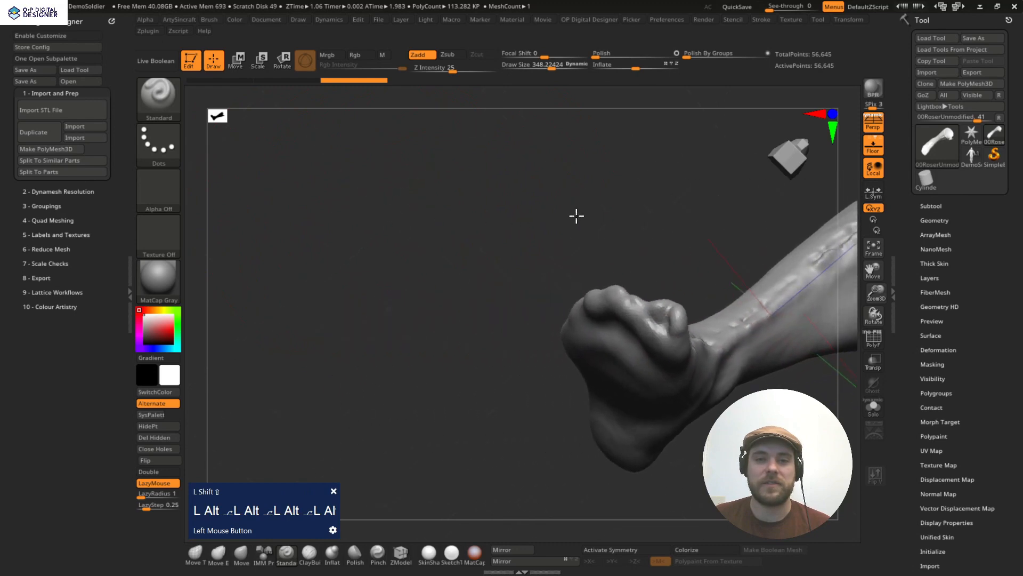
drag(576, 215, 444, 207)
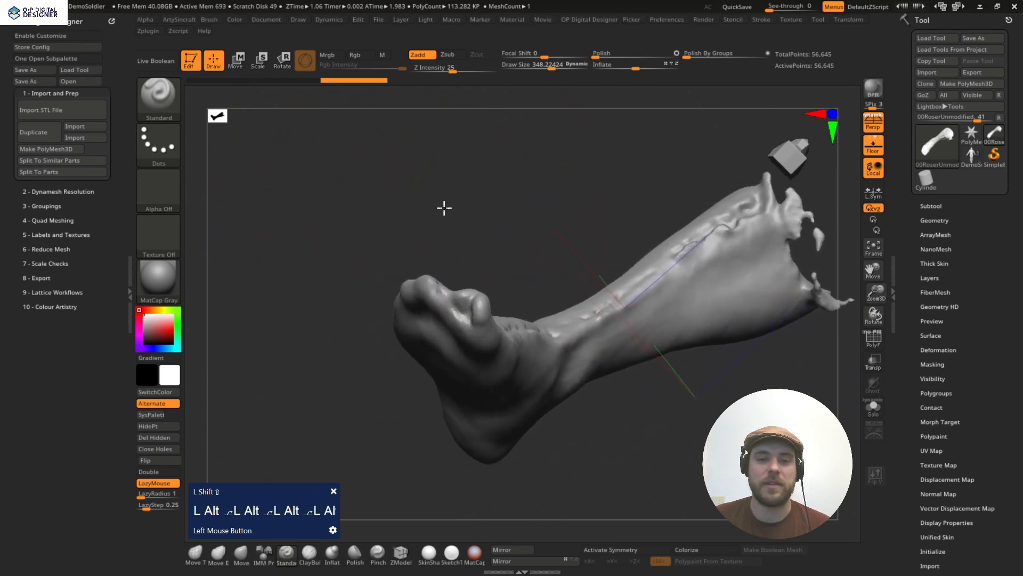
drag(444, 207, 437, 224)
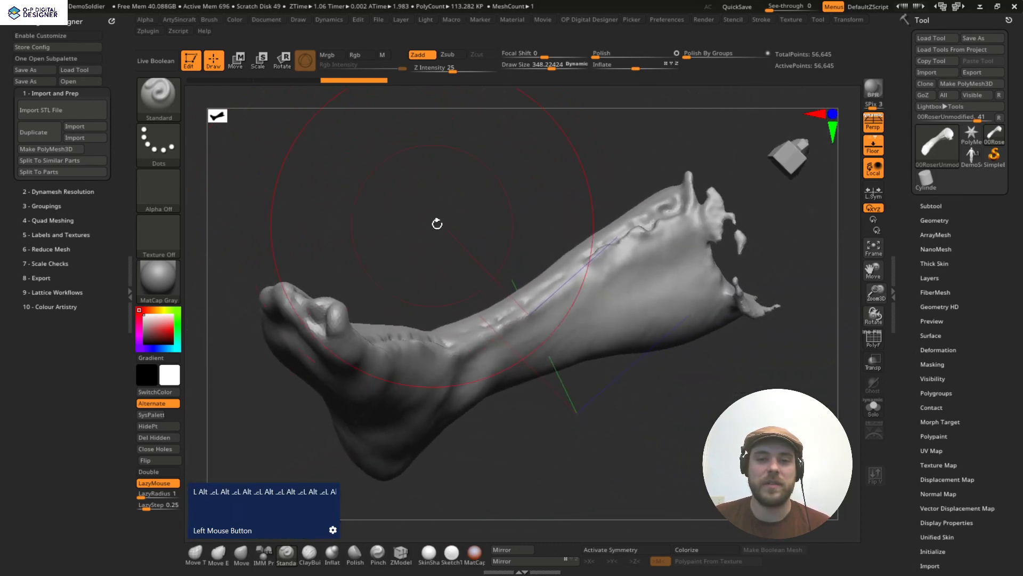
drag(437, 223, 404, 218)
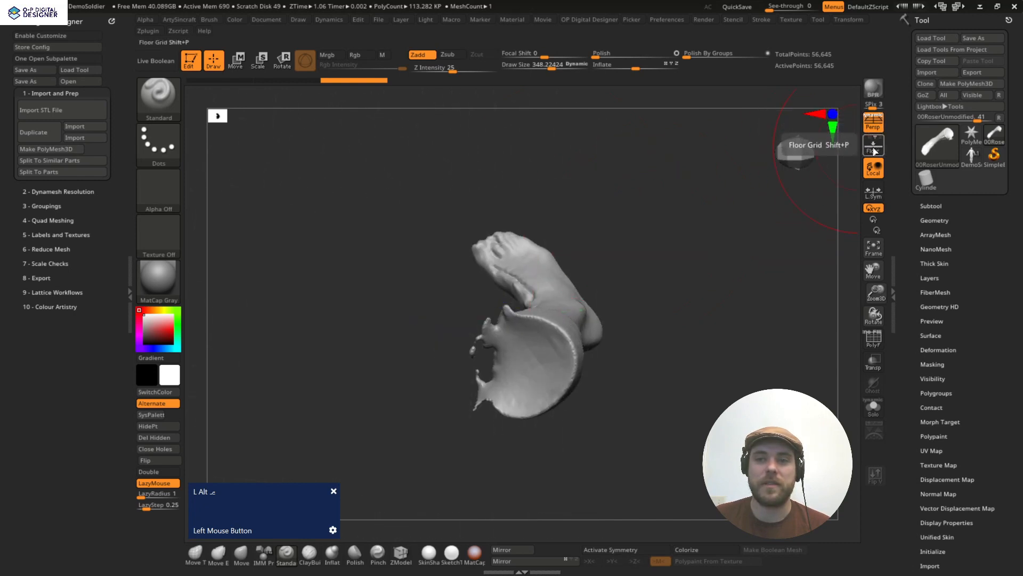
Step: Look into the open top of the leg and bring up the transform gizmo on the scan
click(873, 144)
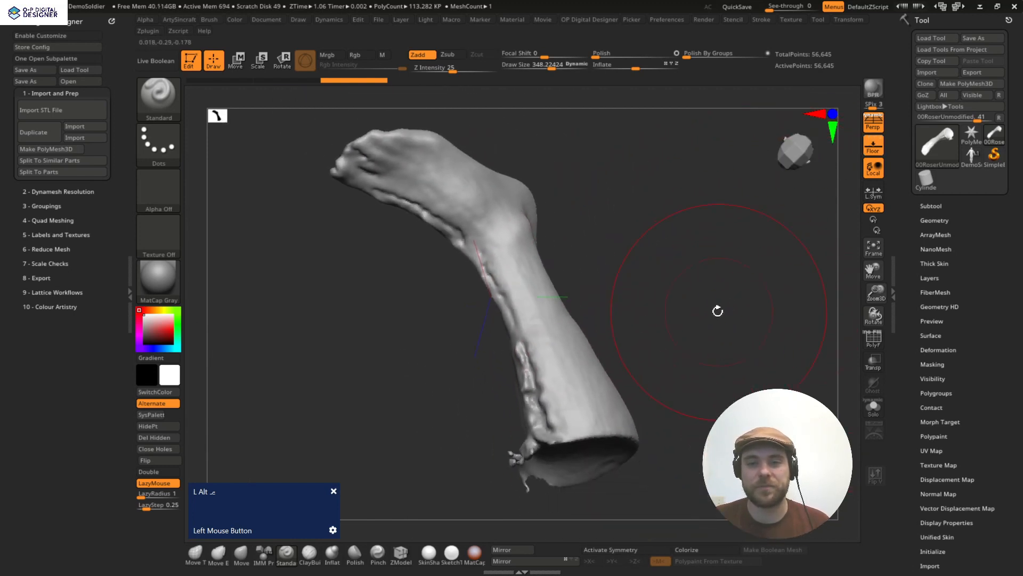
drag(718, 311, 648, 289)
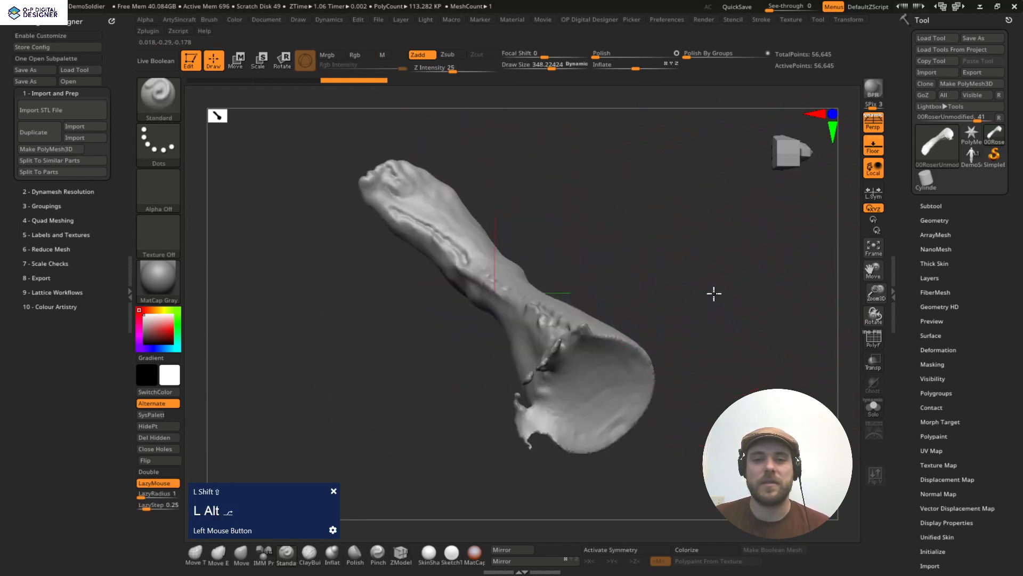
click(235, 59)
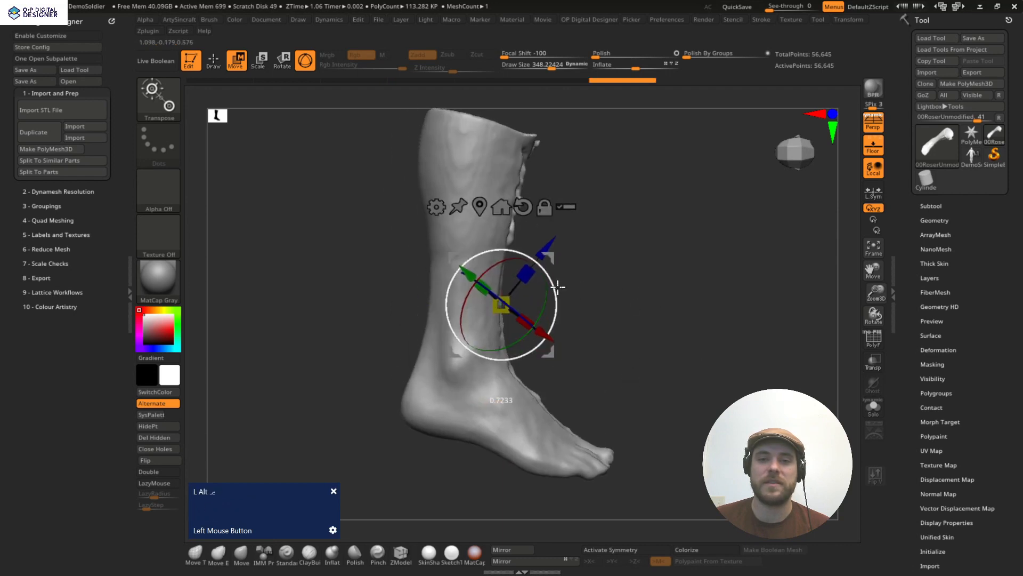
Step: Tilt the scan toward upright, square the gizmo over the leg and rotate it to stand vertically
drag(558, 287, 618, 293)
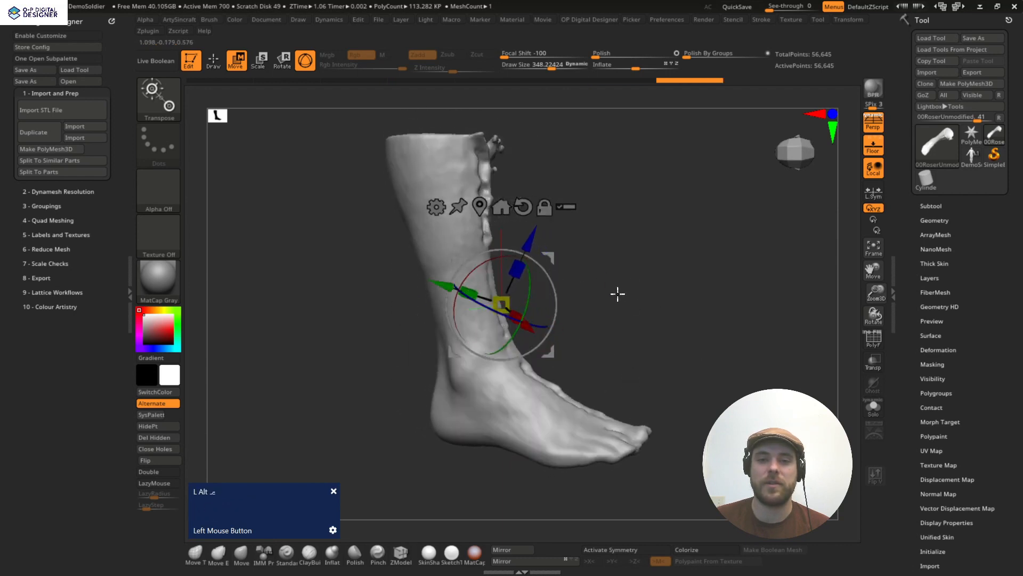
drag(516, 287, 558, 274)
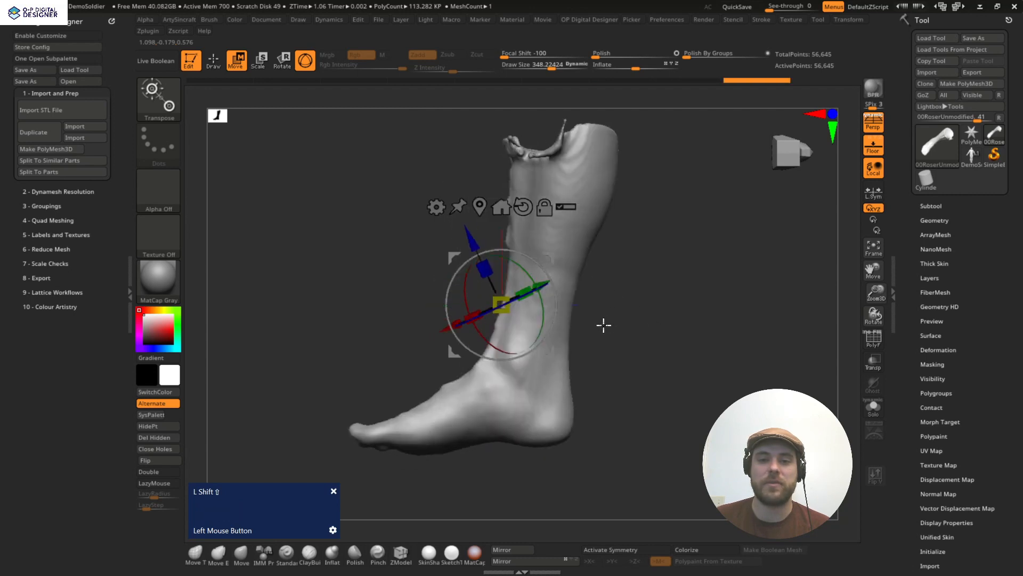
drag(600, 325, 545, 261)
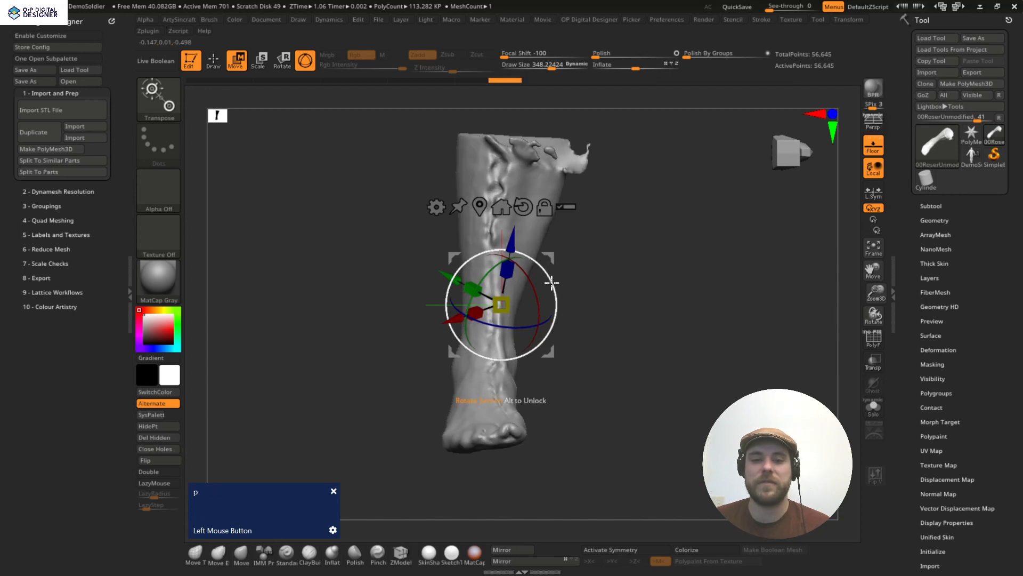
drag(551, 283, 555, 290)
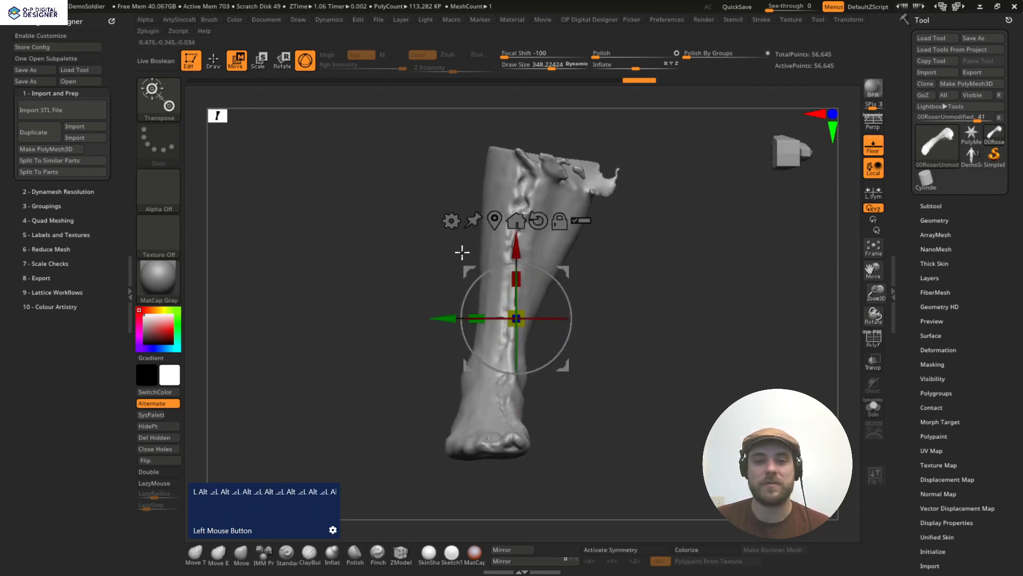
drag(518, 318, 540, 177)
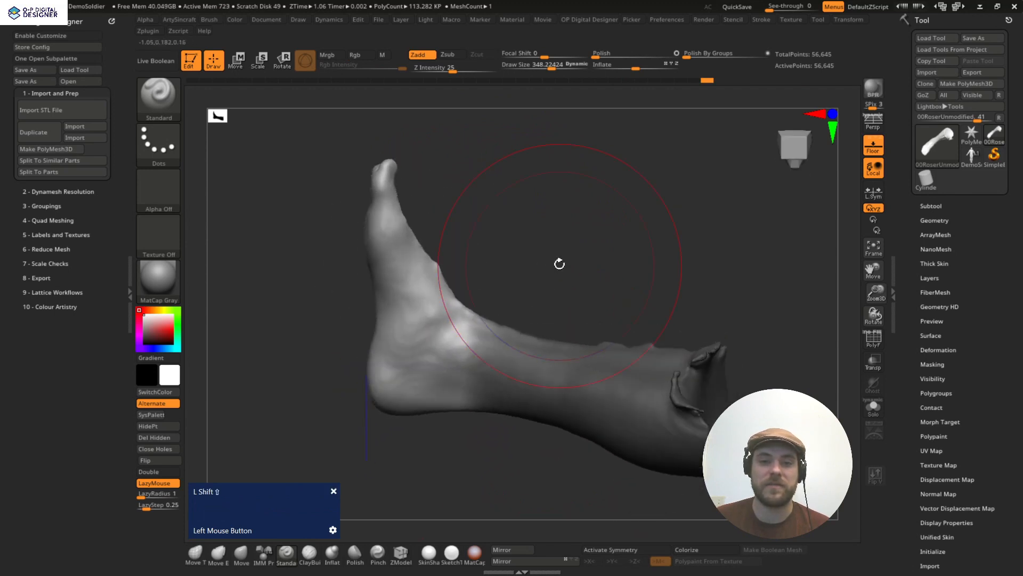
Step: Leave the gizmo and orbit to view the inner side of the upright foot
drag(490, 213, 687, 511)
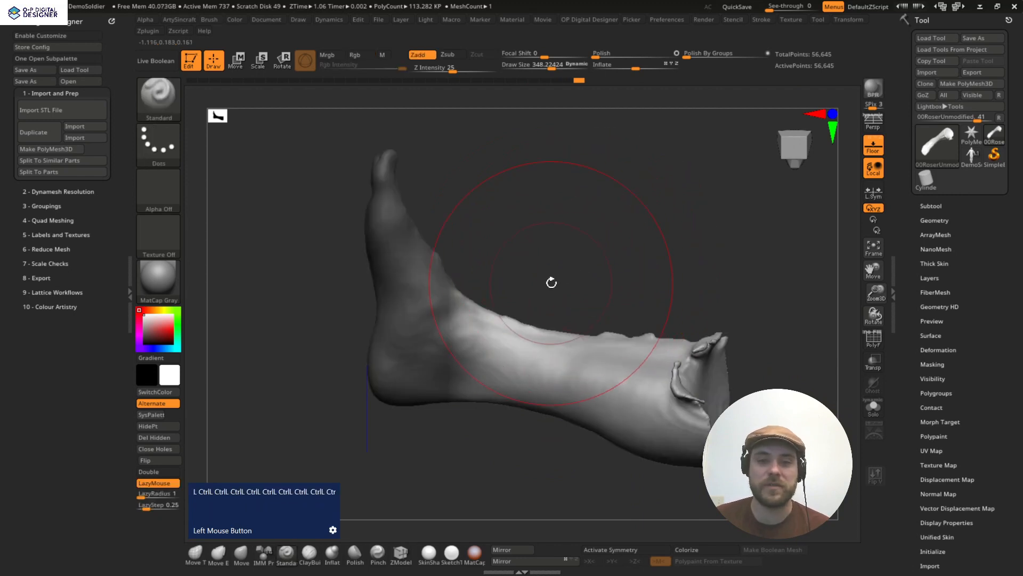
Step: With the gizmo back up, straighten the leg in the front view and then the side view
click(236, 60)
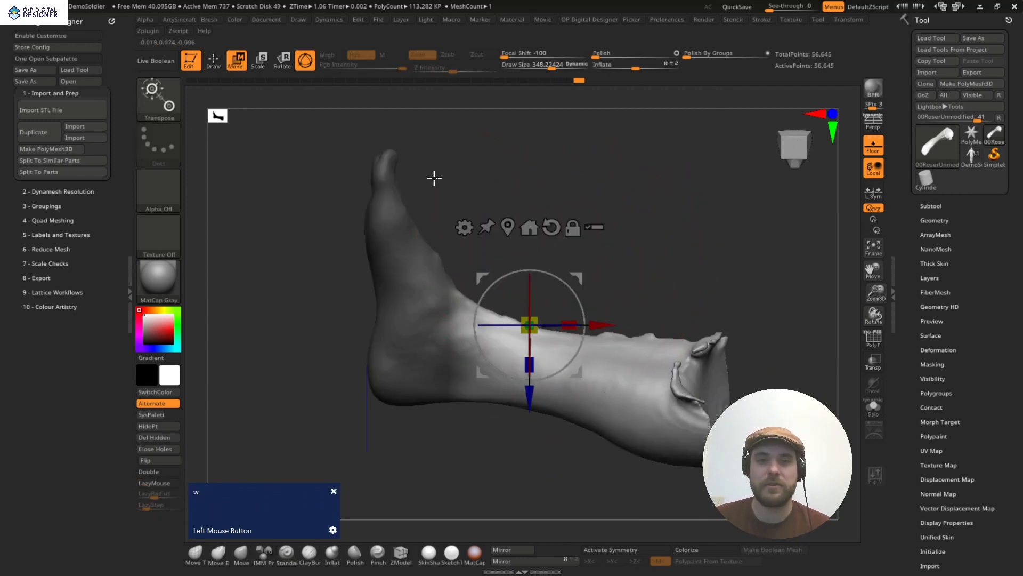
mouse_move(482, 279)
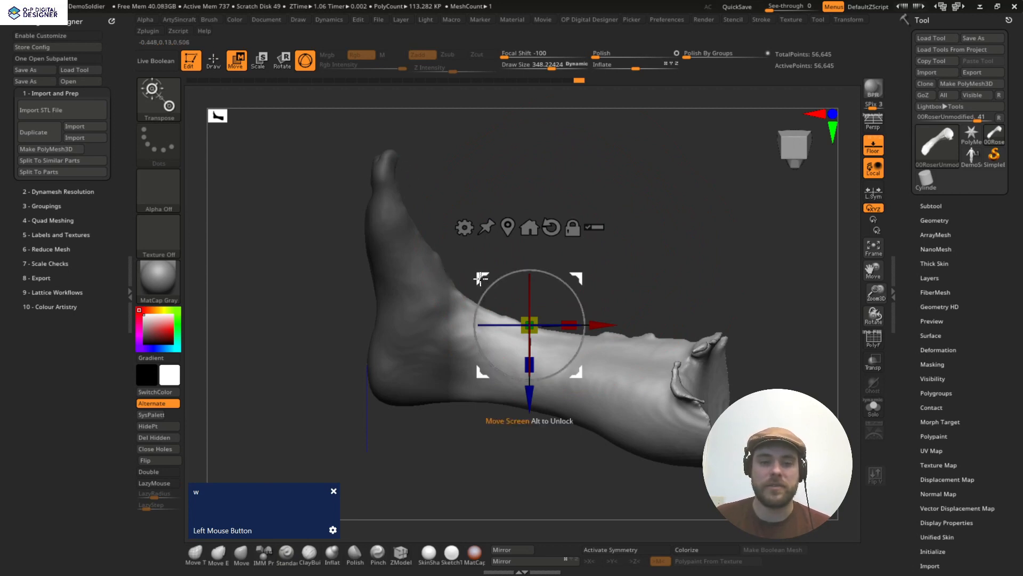
drag(529, 325, 451, 337)
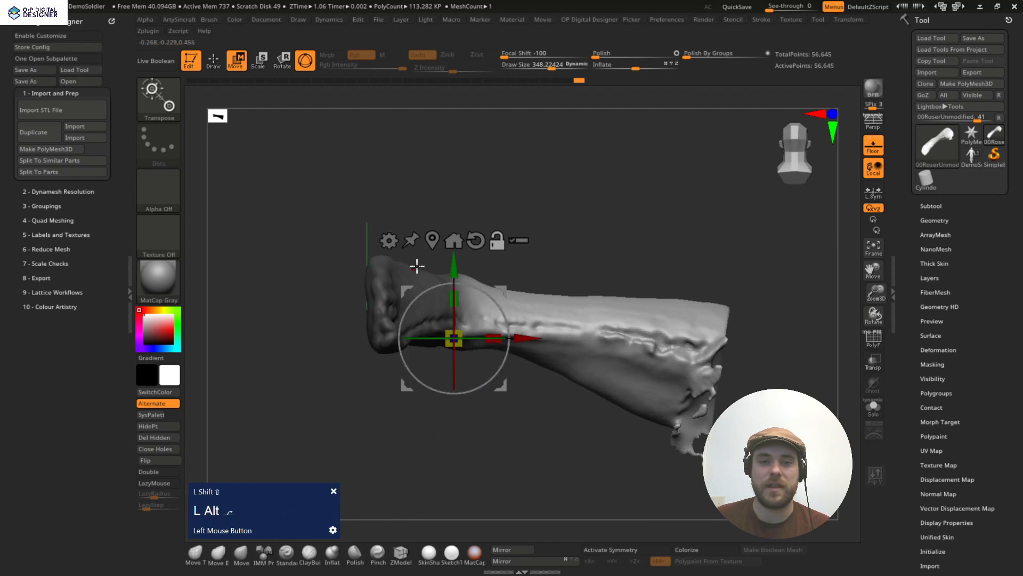
drag(454, 337, 454, 300)
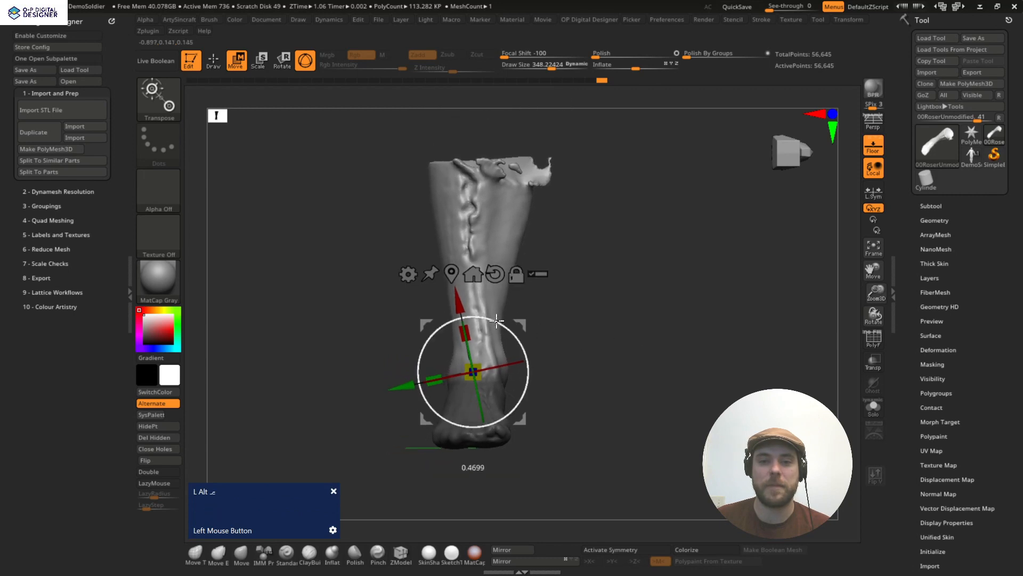
drag(498, 320, 515, 332)
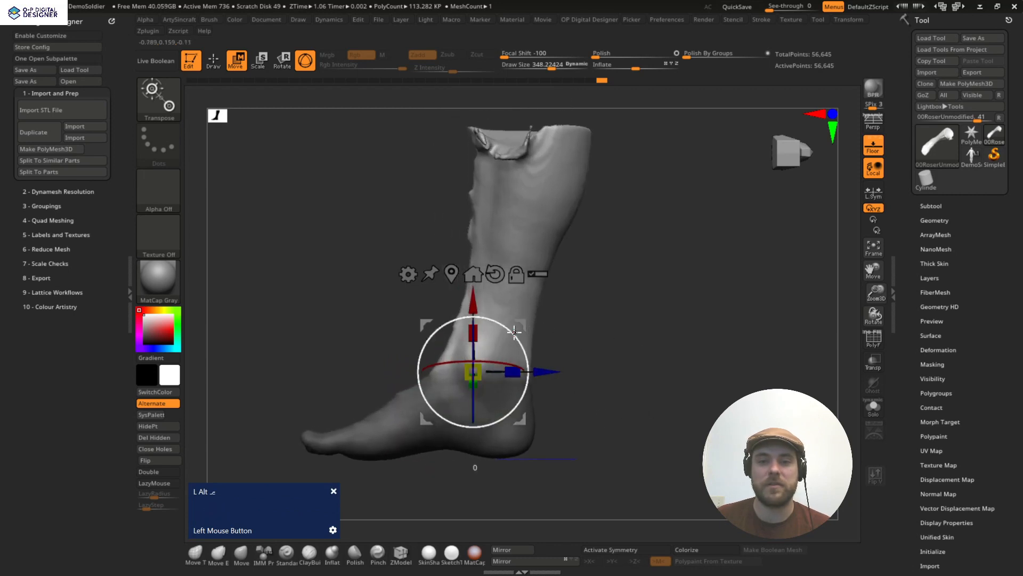
drag(515, 331, 509, 320)
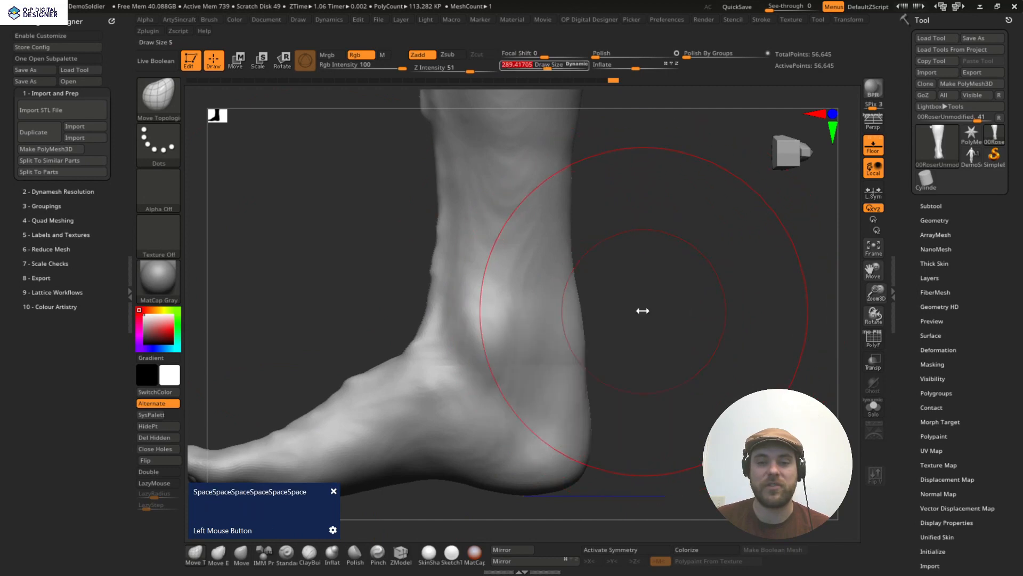
Step: With a smaller brush, smooth the surface around the heel and the bump at the ankle
key(space)
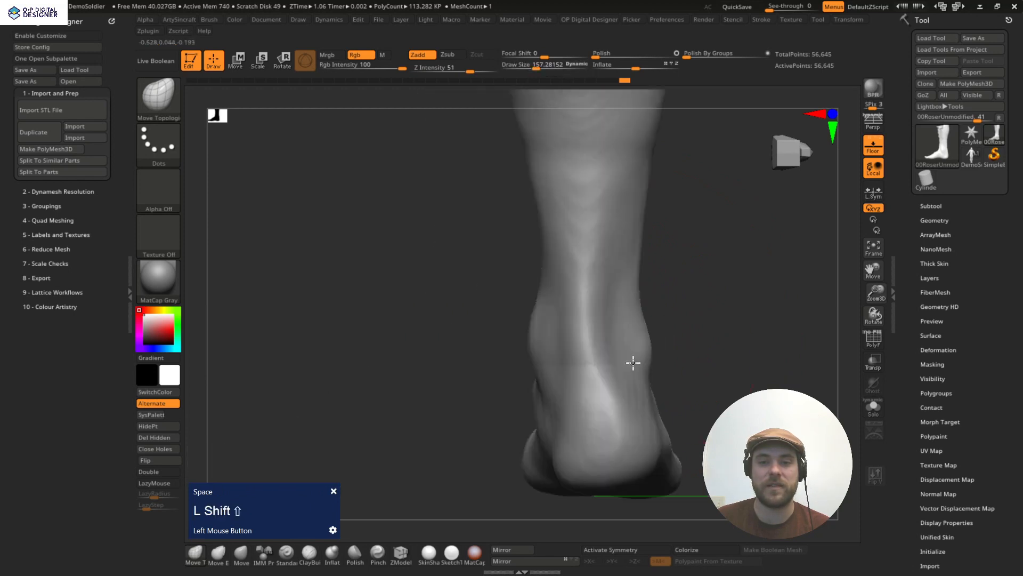
drag(633, 363, 559, 327)
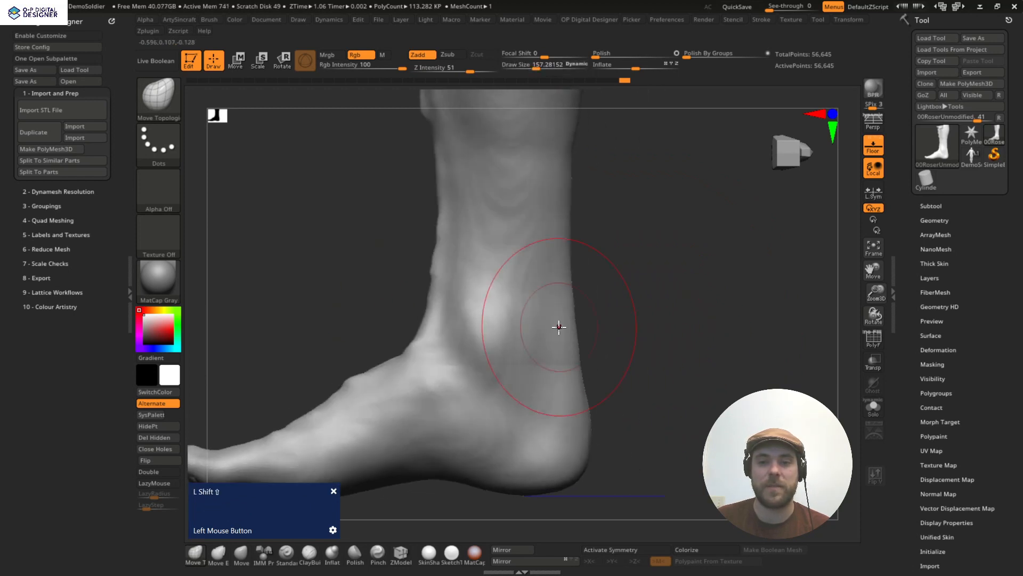
drag(558, 326, 585, 414)
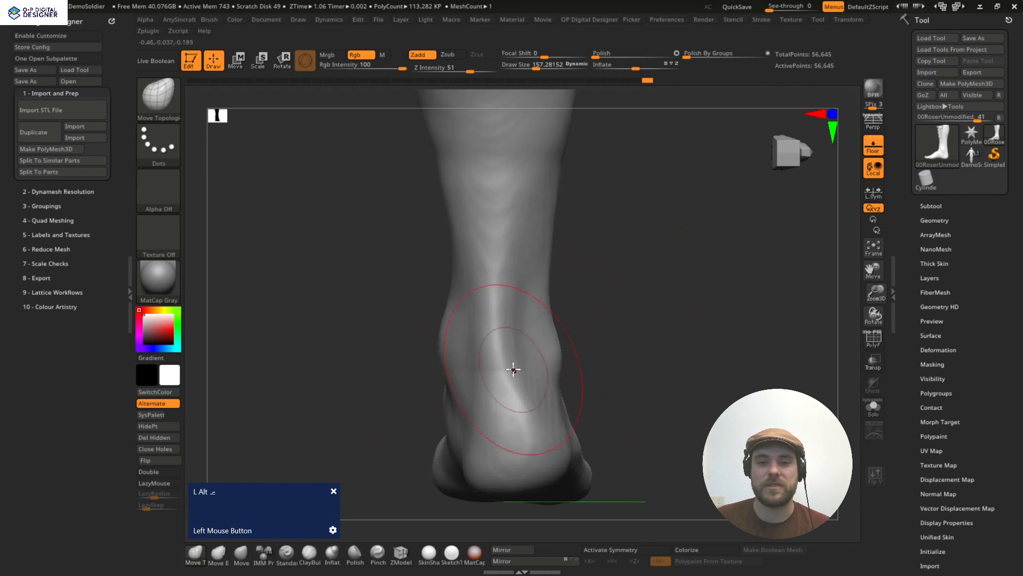
mouse_move(514, 389)
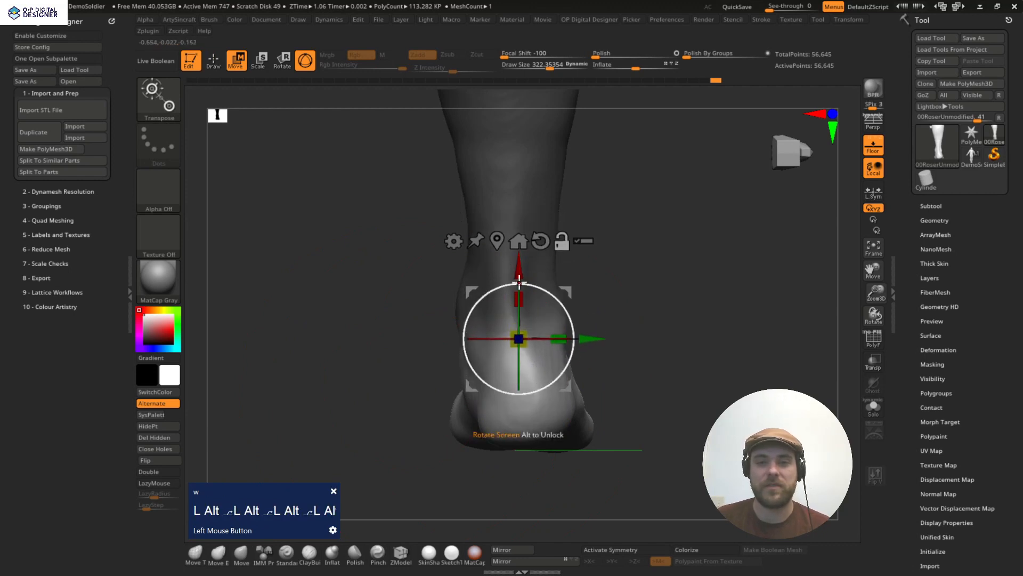
Step: Rotate the foot about -6.37° with the gizmo ring and fine-tune the tilt
drag(519, 338, 506, 317)
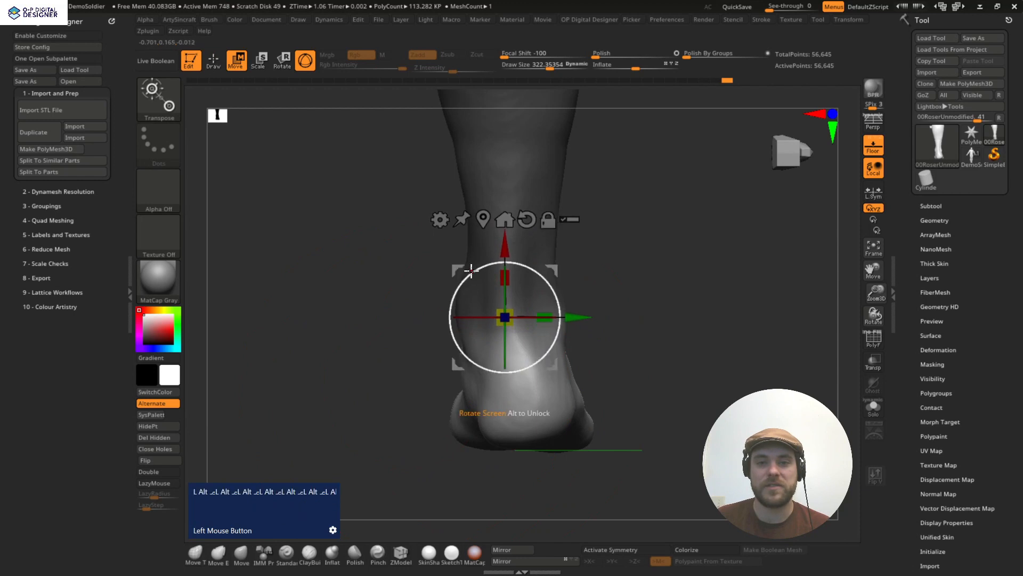
drag(470, 271, 490, 267)
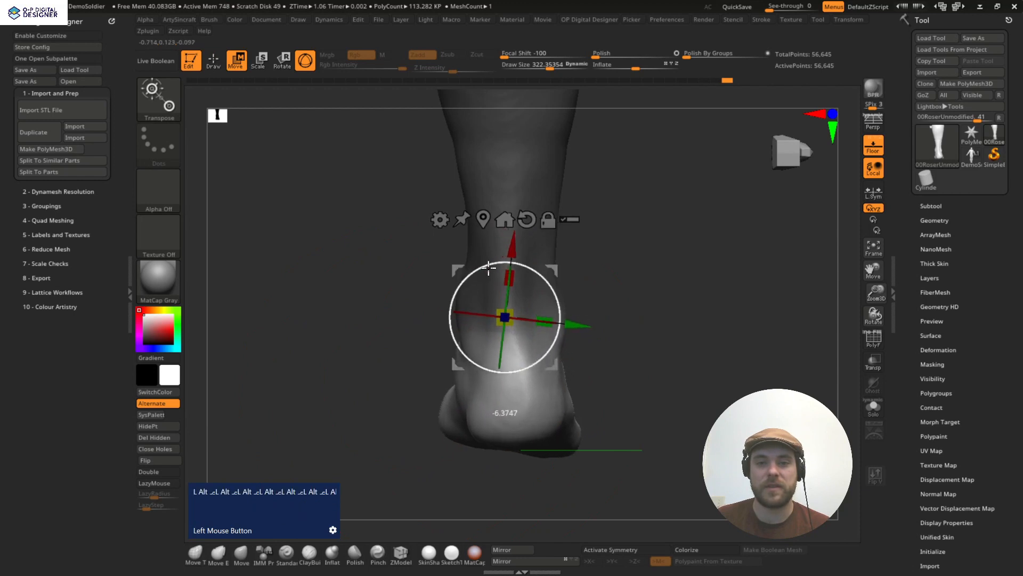
drag(489, 320, 385, 352)
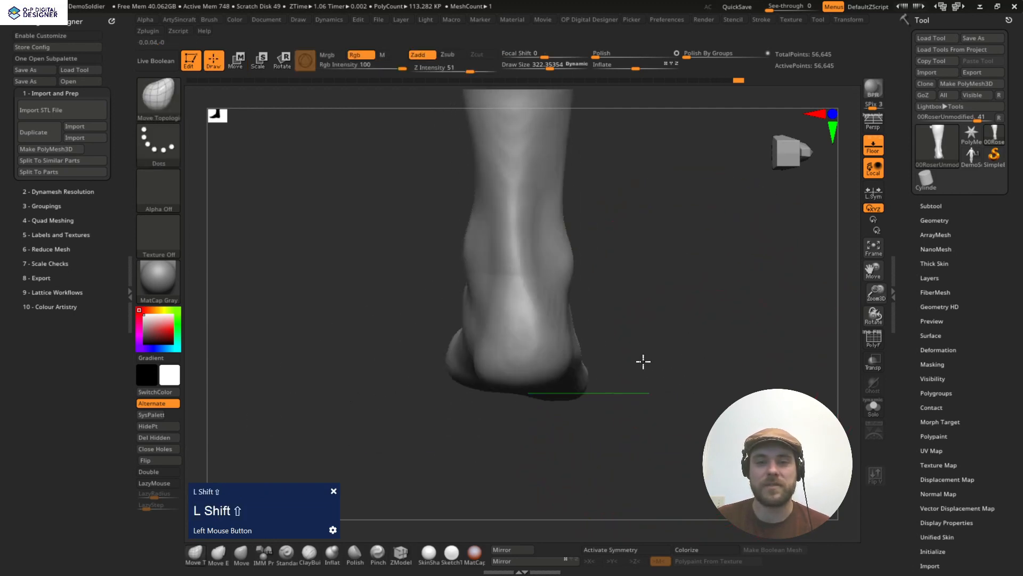
Step: Undo, view the foot from both sides, mask the rear foot and invert the mask
key(ctrl+z)
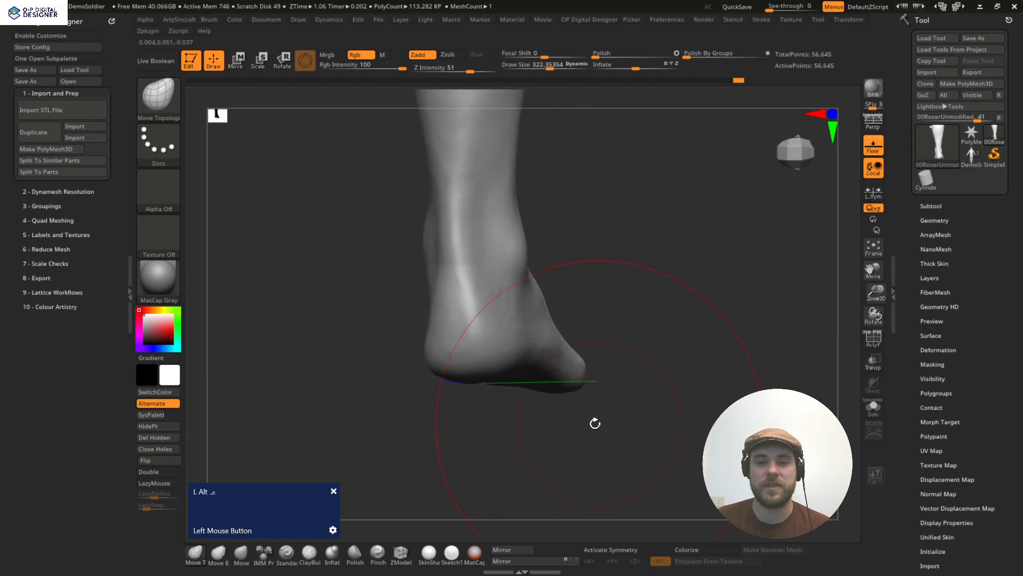
drag(594, 423, 650, 205)
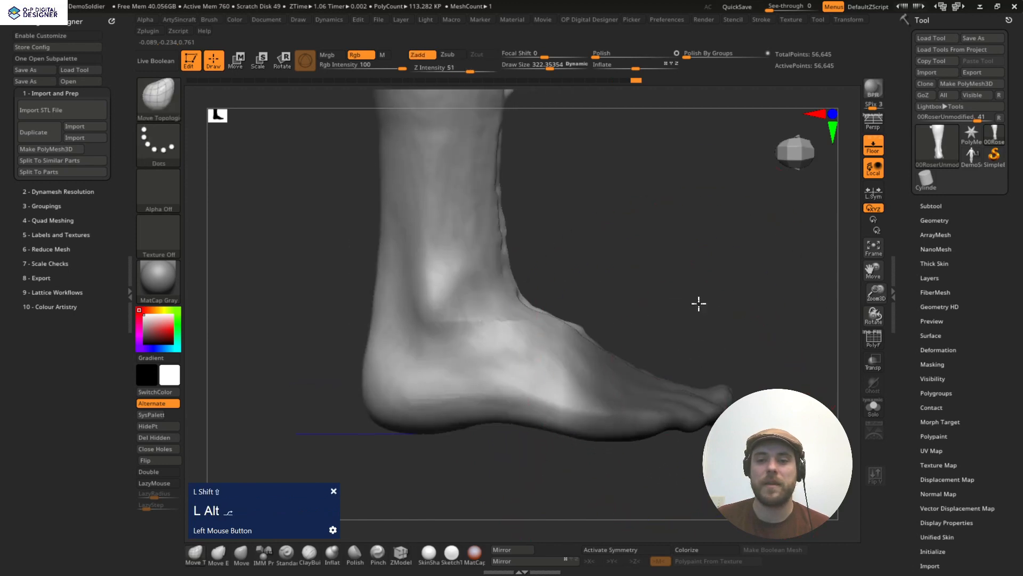
drag(699, 303, 470, 163)
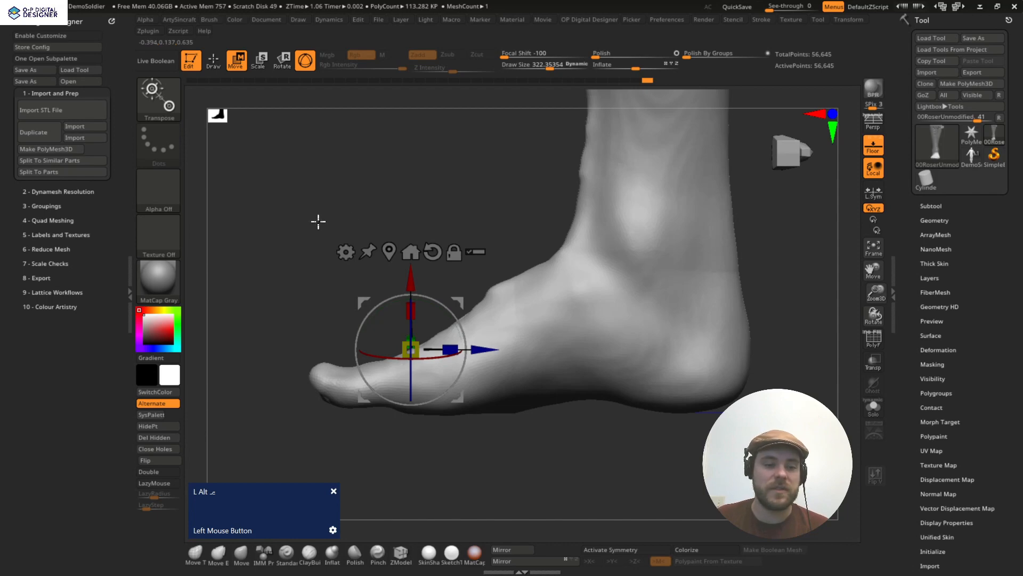
click(157, 189)
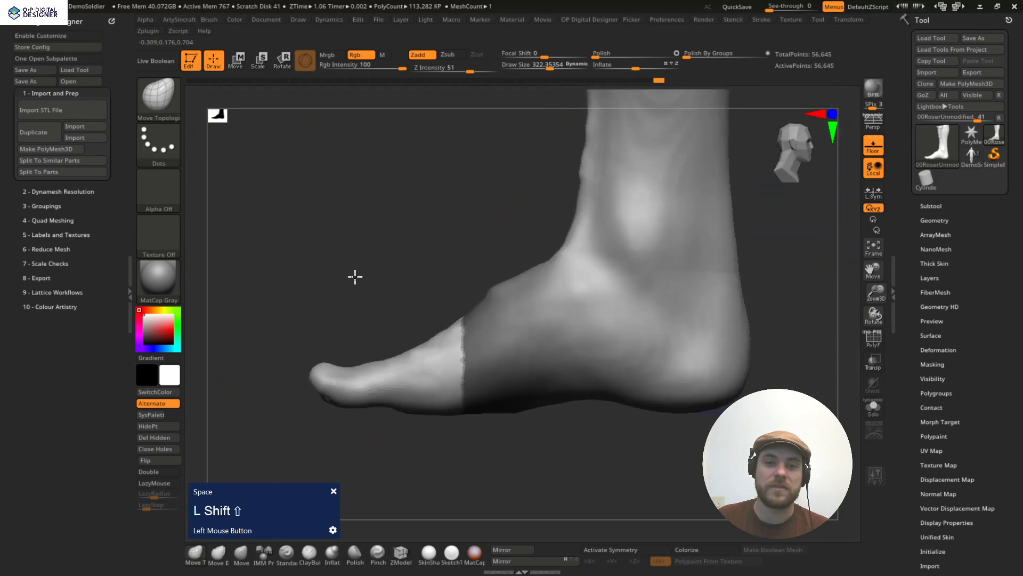
click(158, 189)
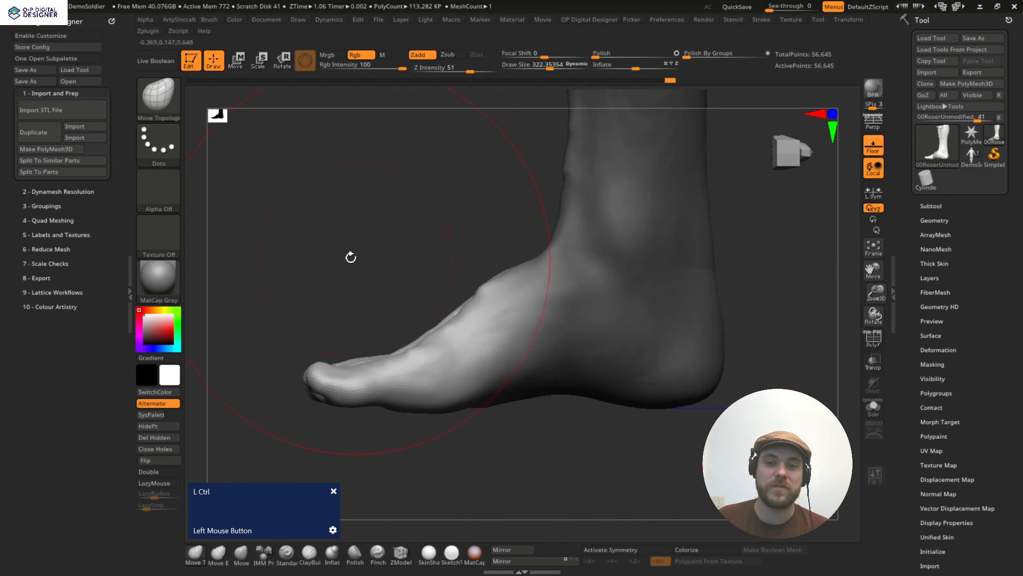
Step: Tilt the unmasked forefoot and toes with the gizmo and check the result
click(236, 59)
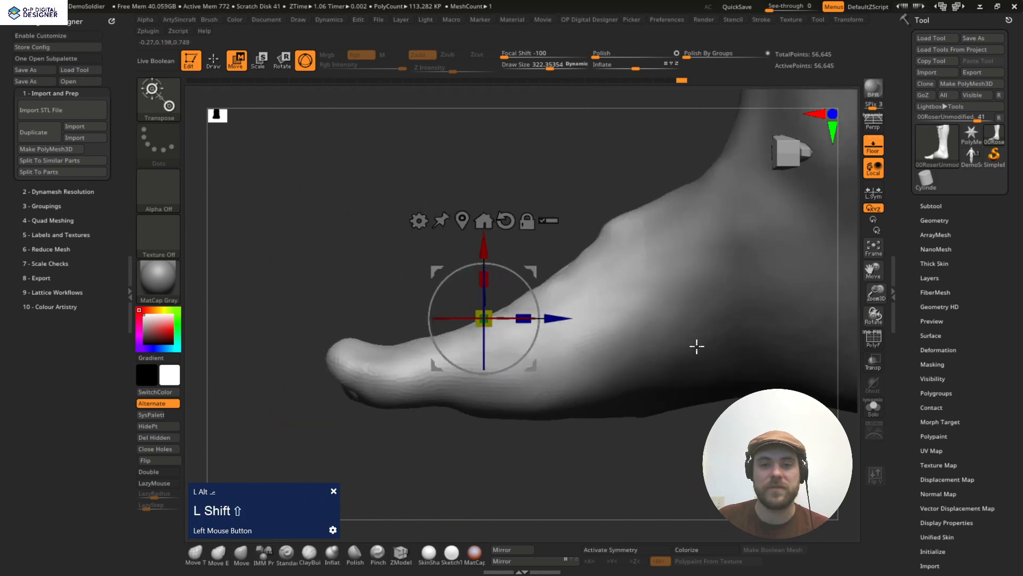
drag(697, 346, 557, 300)
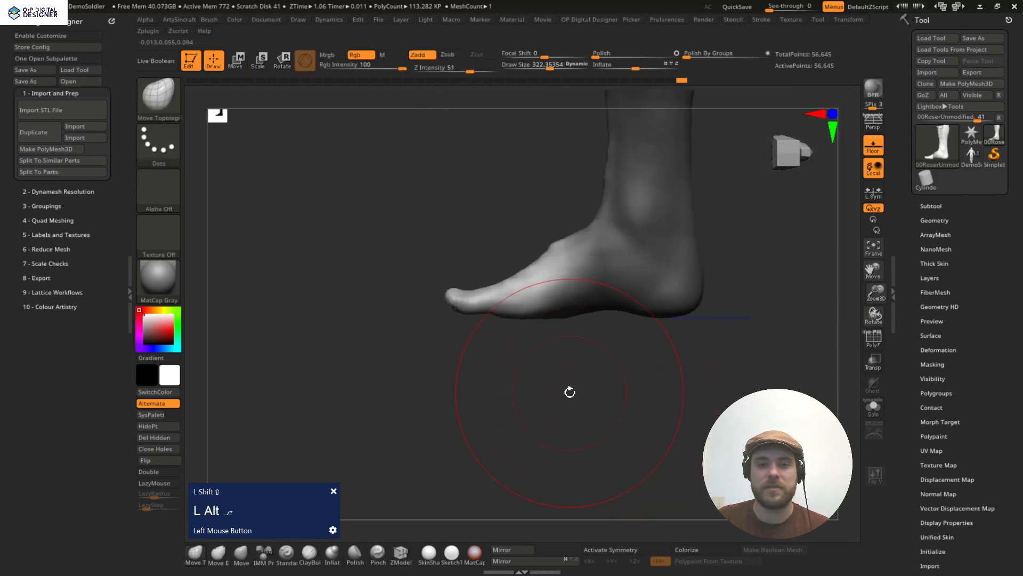
drag(569, 392, 672, 405)
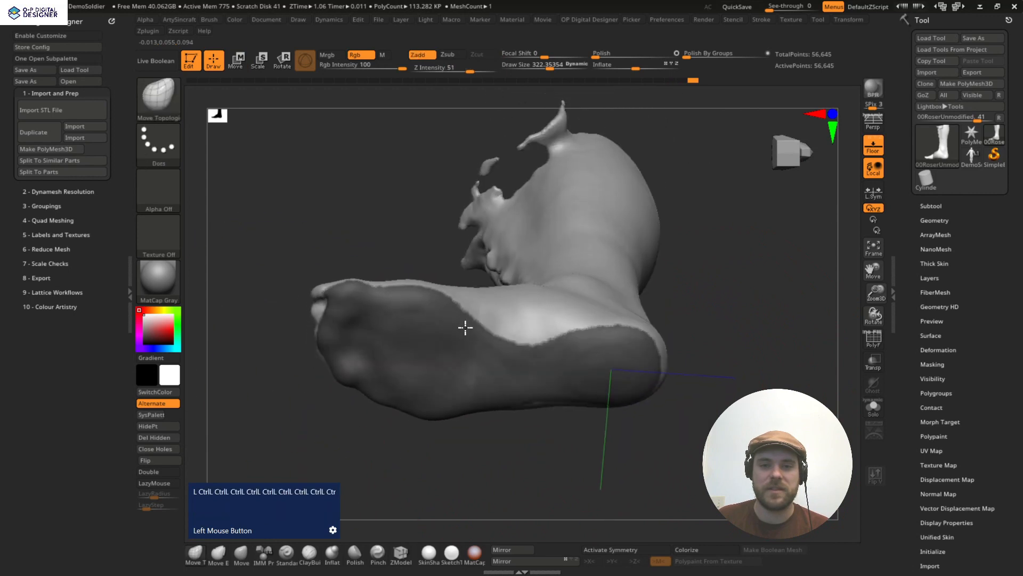
Step: Return to a side view and move the toes into a better position with the gizmo
drag(465, 328, 352, 274)
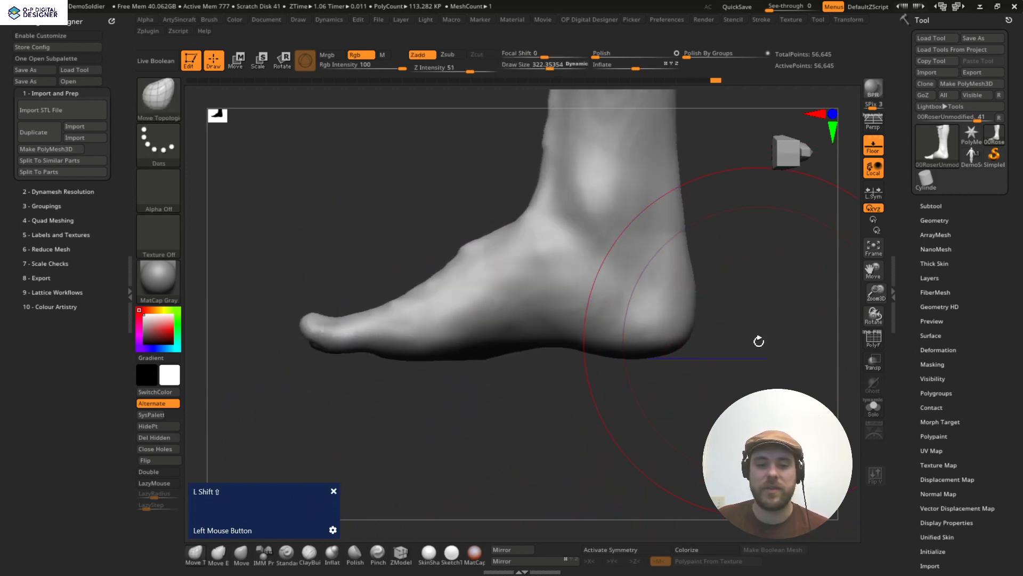
click(236, 60)
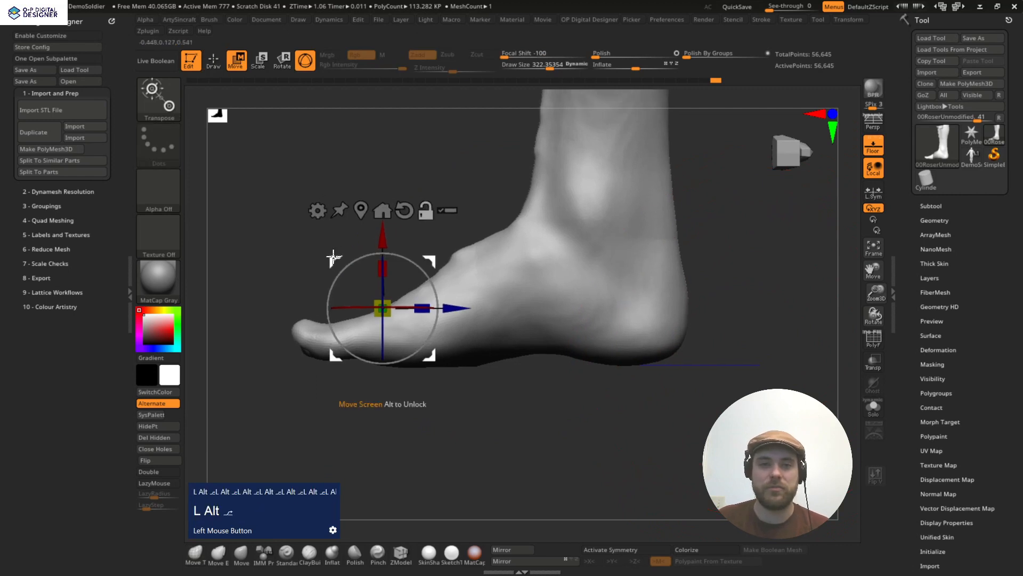
drag(383, 307, 496, 355)
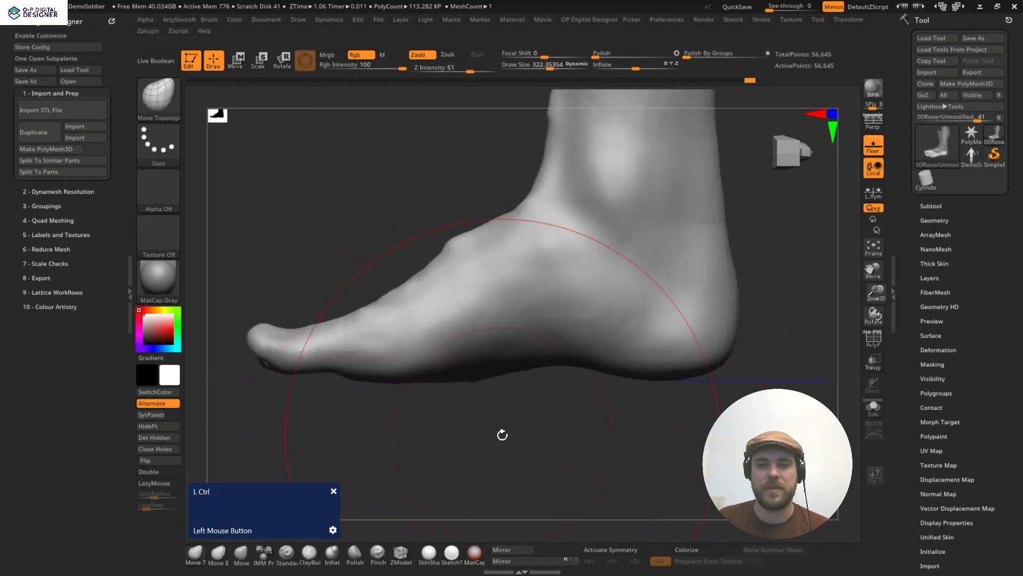
Step: Run DynaMesh at resolution 584 to remesh the foot into a closed 395,042-point model
click(59, 192)
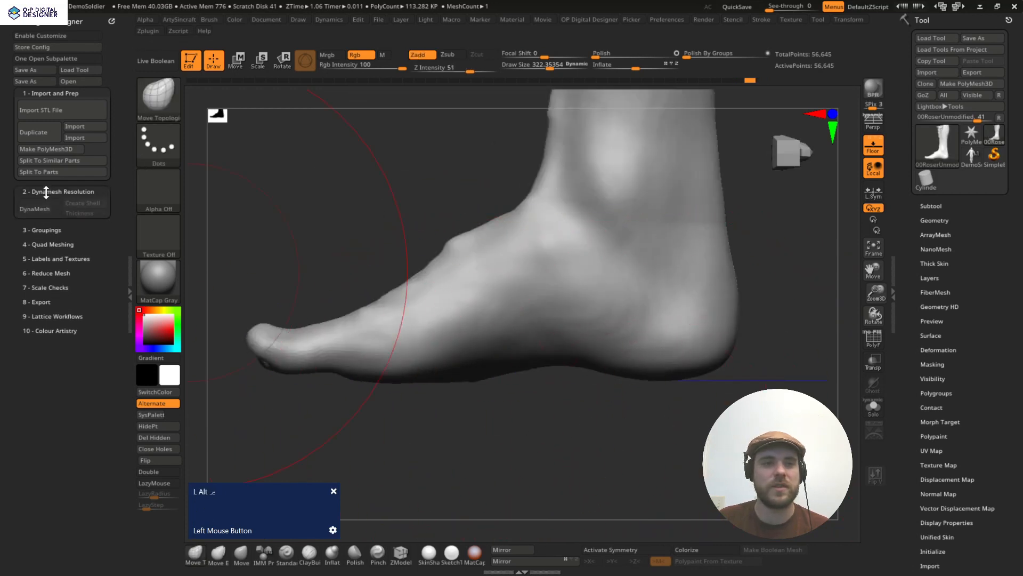
click(35, 208)
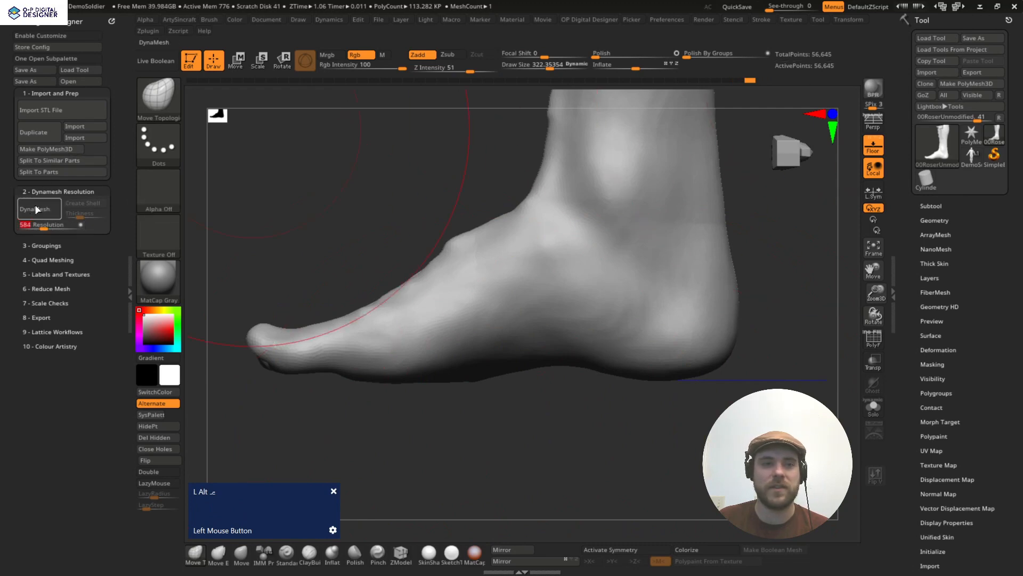
click(35, 209)
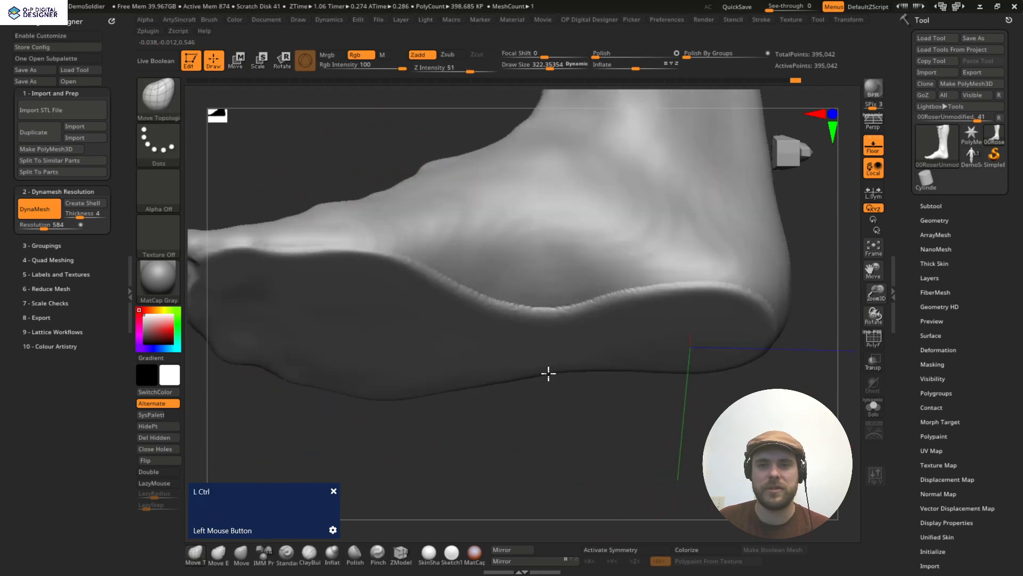
Step: Orbit to inspect the sole, the other side and the closed top of the remeshed leg
drag(549, 374, 495, 460)
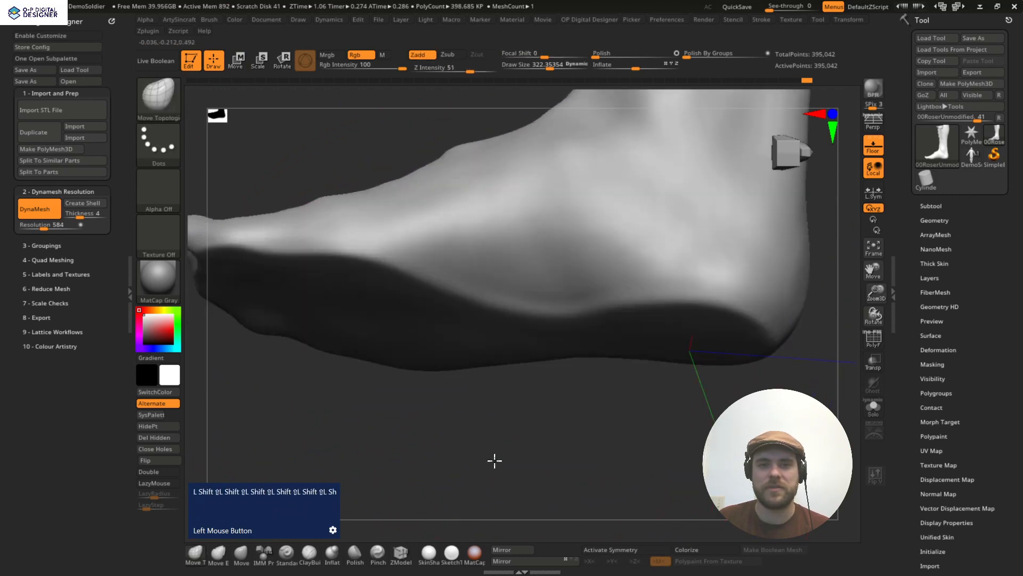
drag(494, 460, 633, 409)
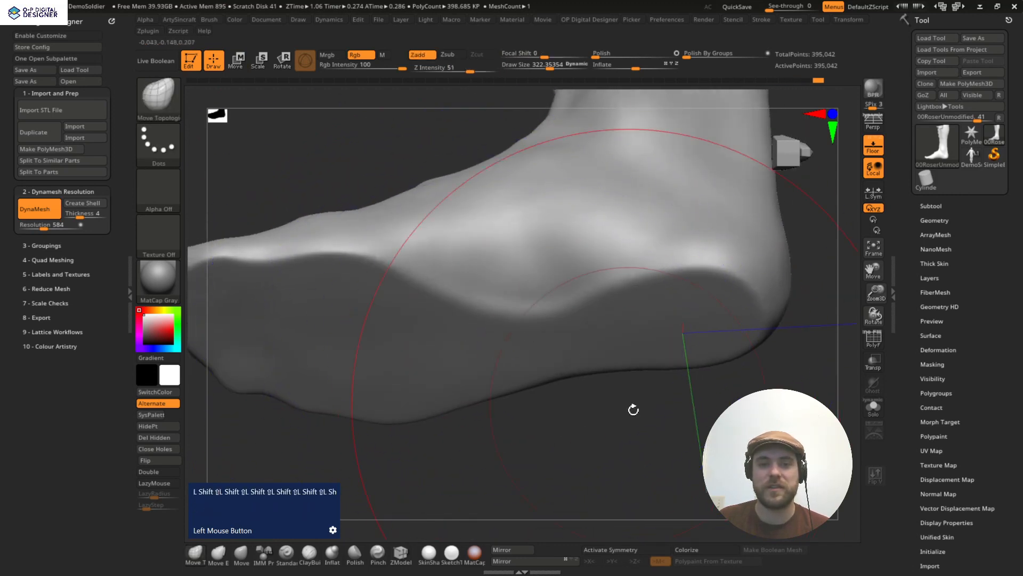
drag(633, 409, 374, 253)
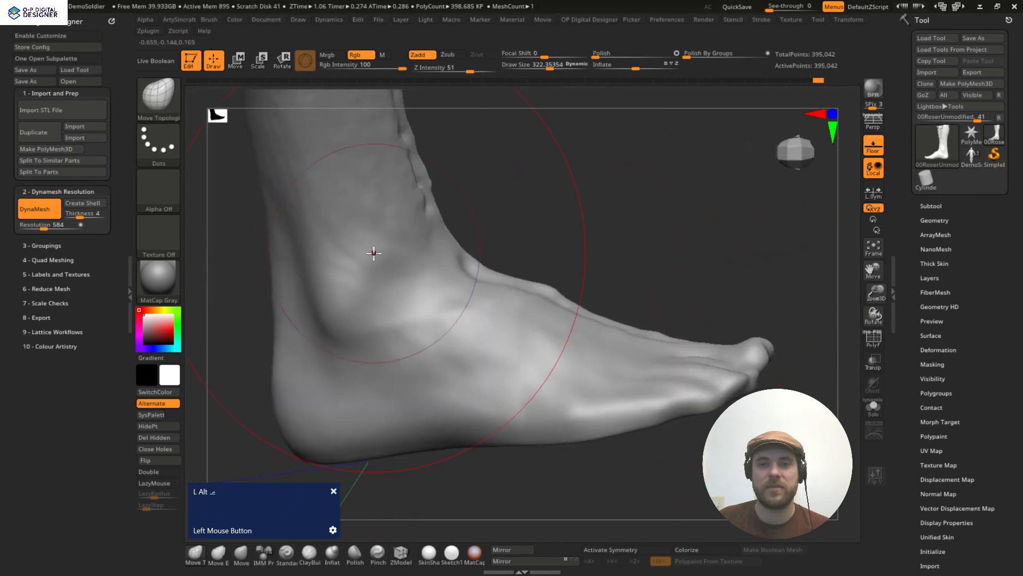
drag(374, 253, 680, 299)
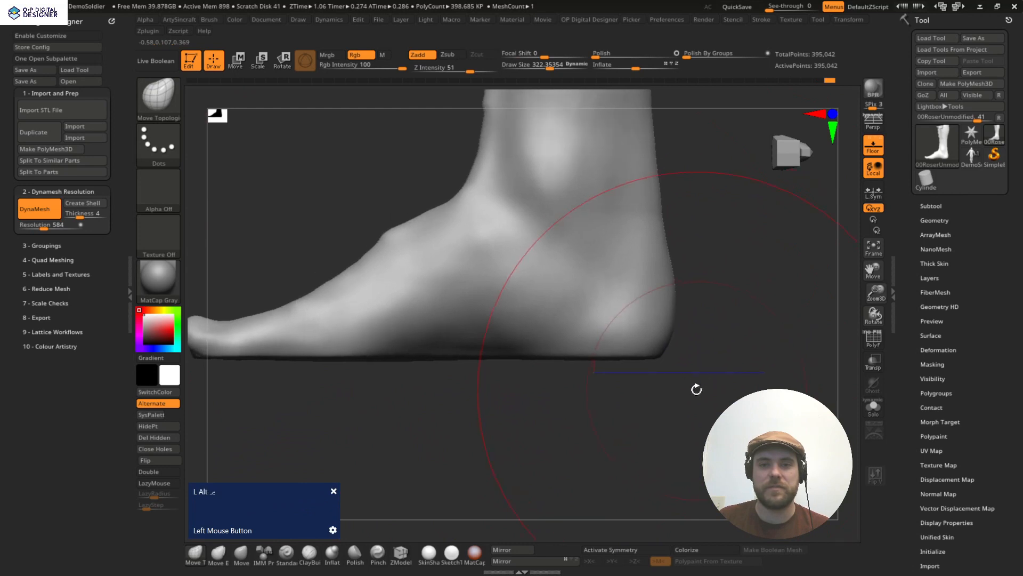
drag(696, 389, 343, 413)
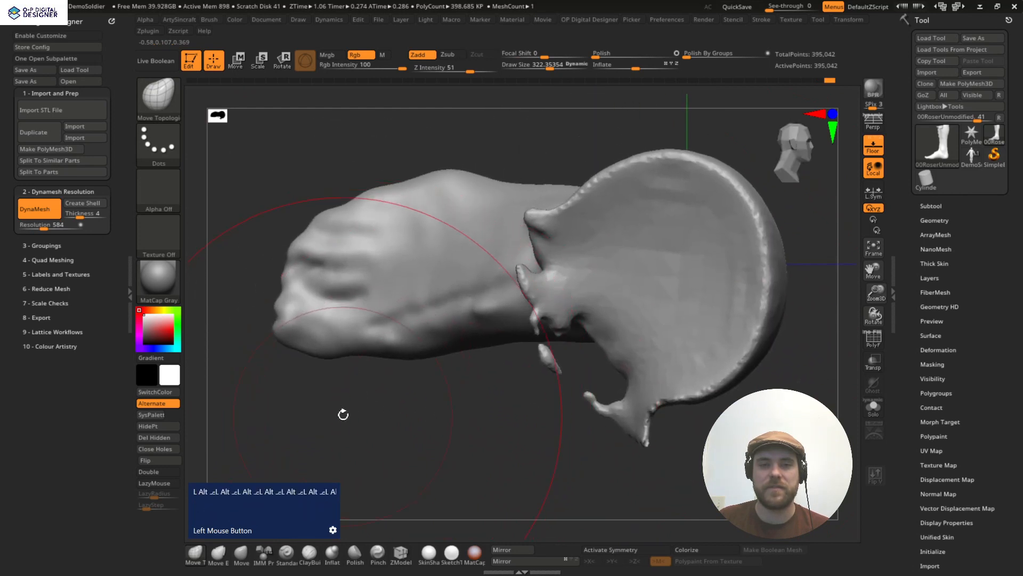
Step: Adjust the brush, then shift and nudge the remeshed foot scan into a new position
key(space)
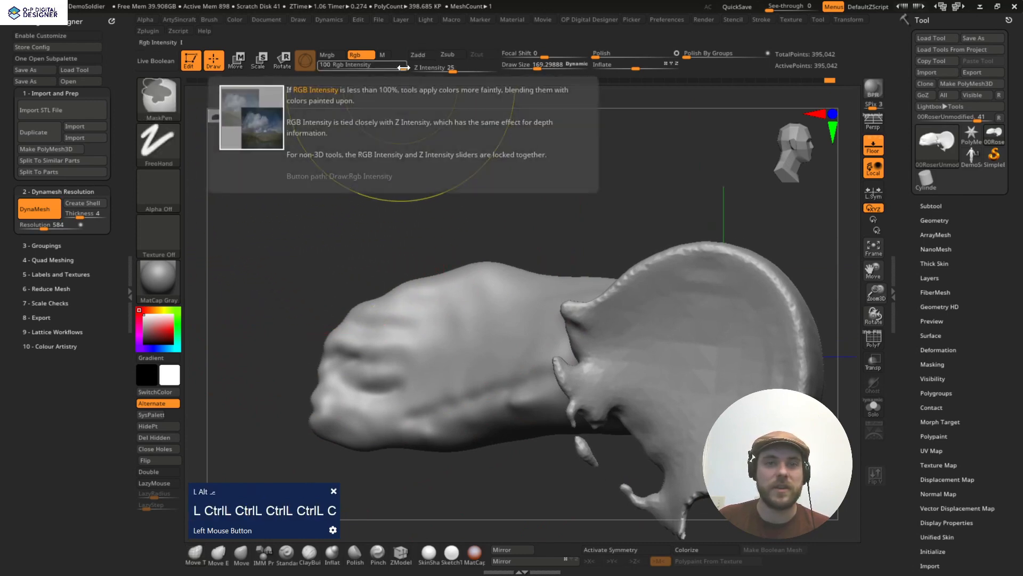
drag(392, 64, 326, 65)
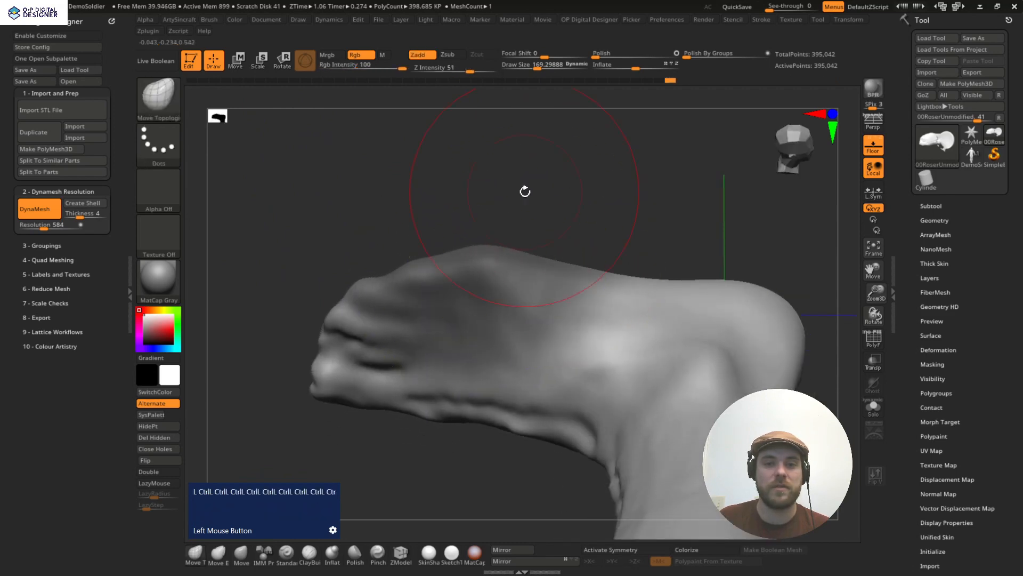
drag(525, 191, 381, 288)
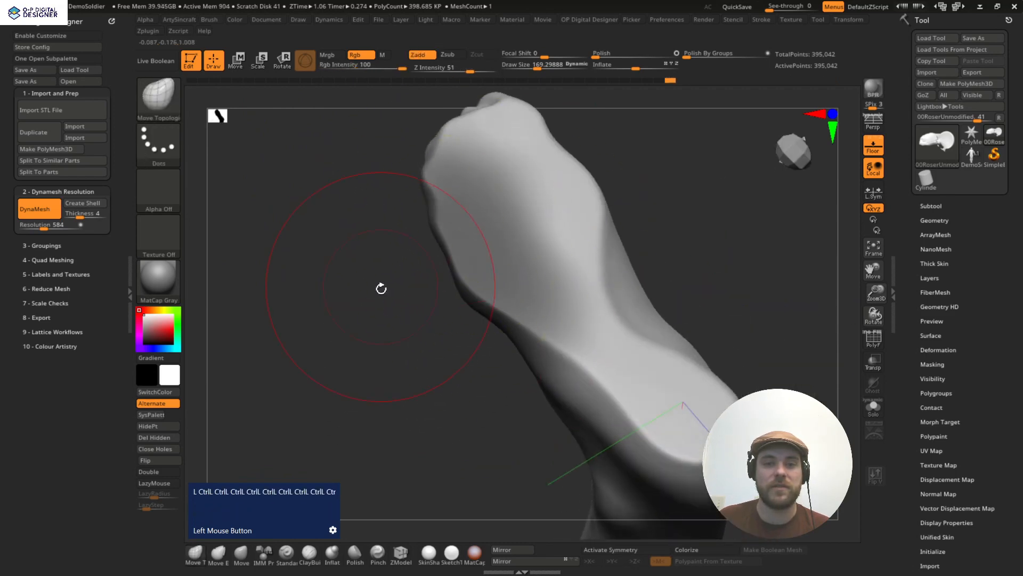
drag(380, 288, 303, 378)
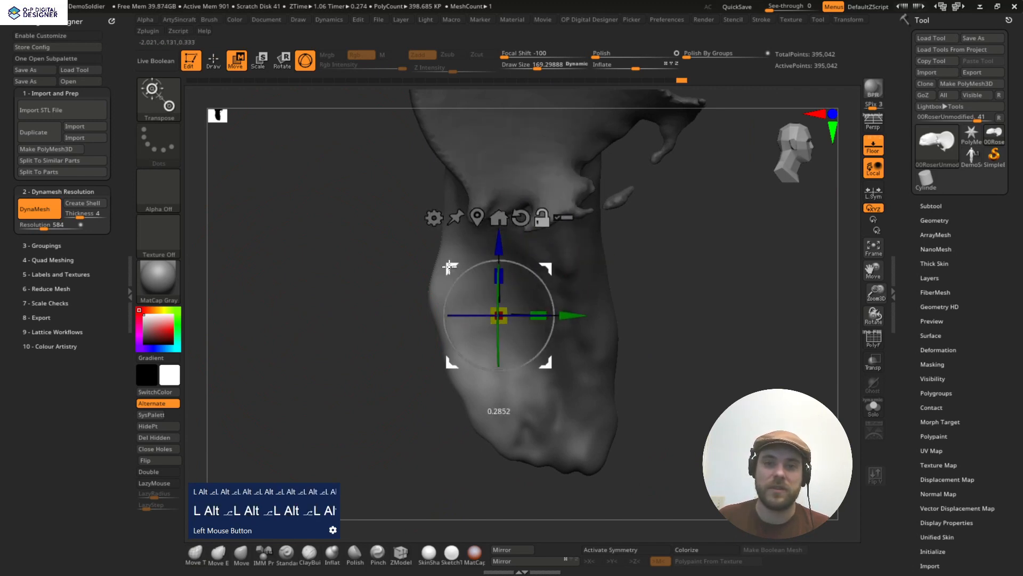
drag(499, 315, 565, 306)
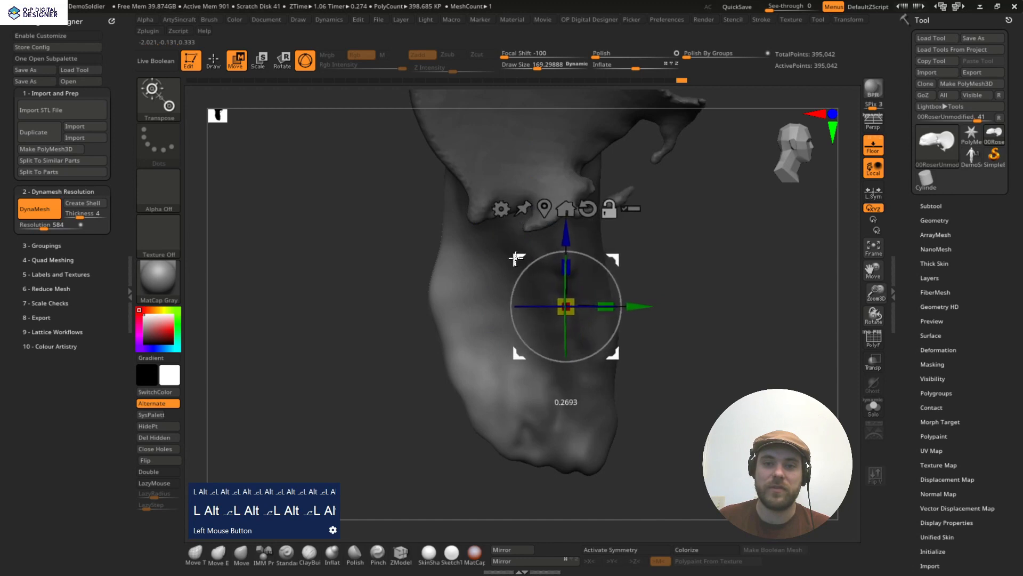
drag(604, 305, 607, 303)
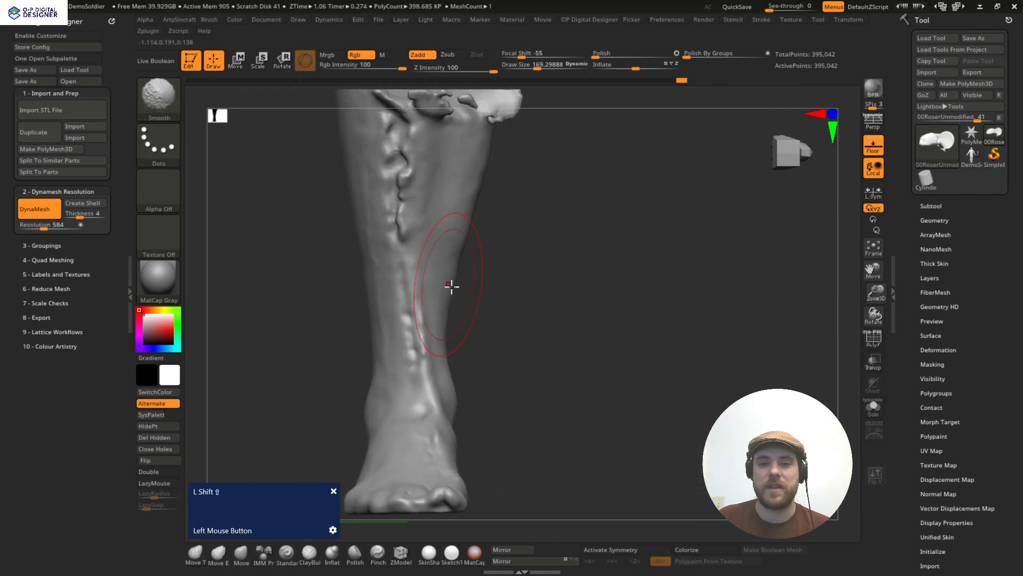
Step: Smooth the front veins and back of the calf, and push the side outline into a cleaner curve with Move Topological
drag(450, 286, 585, 307)
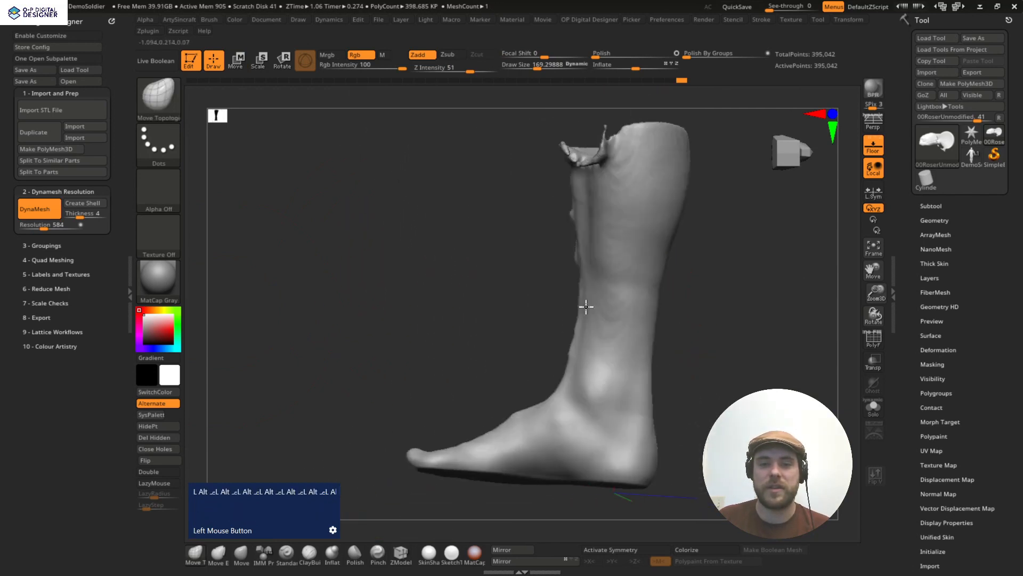
drag(585, 307, 398, 321)
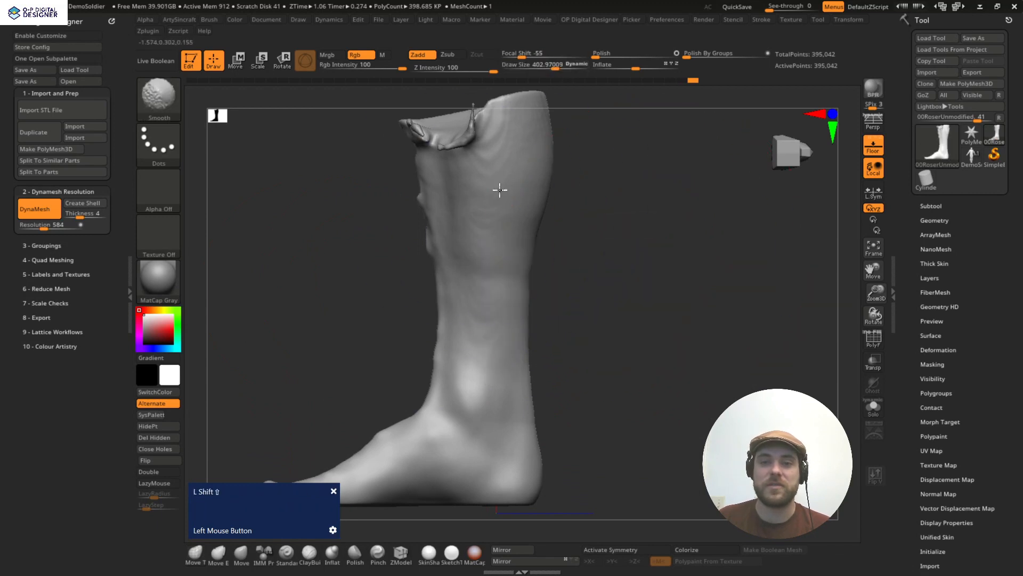
drag(500, 190, 639, 259)
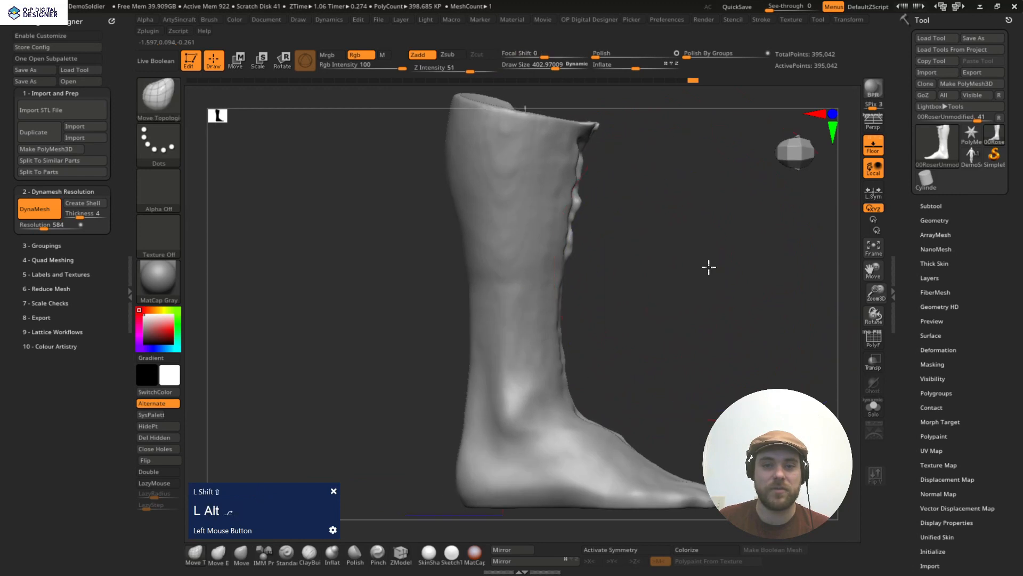
drag(708, 267, 686, 293)
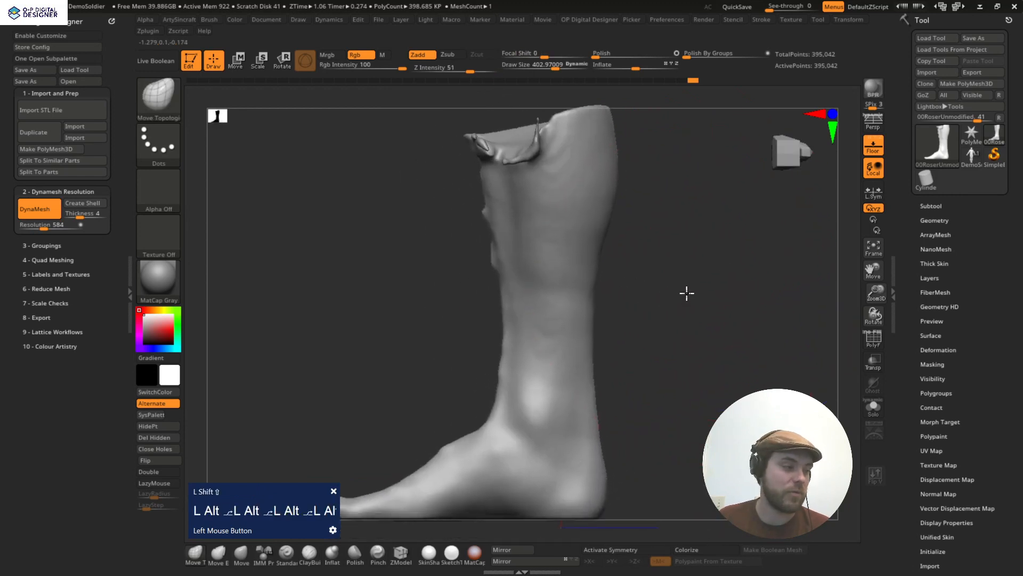
drag(686, 293, 400, 313)
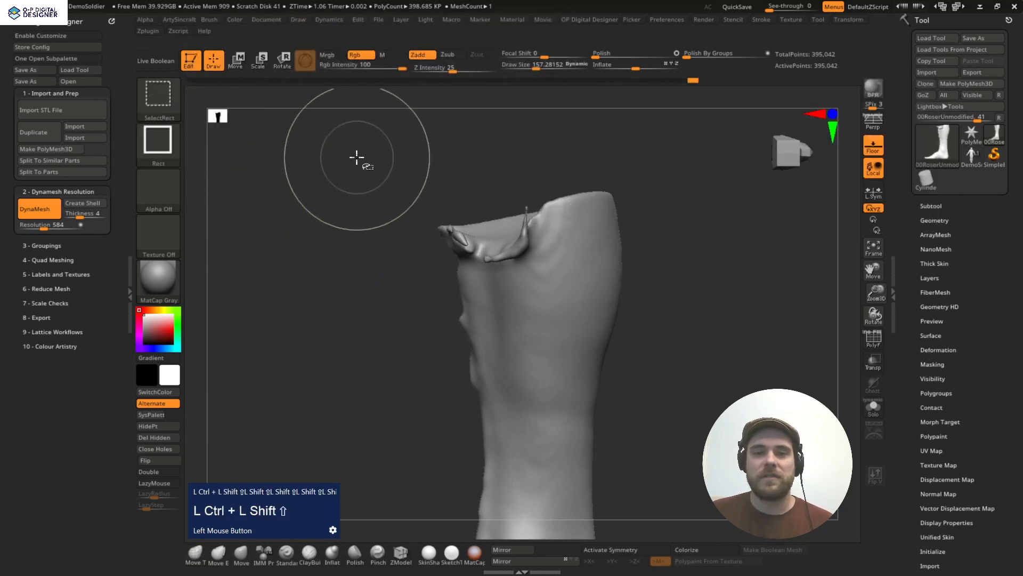
Step: Slice off the ragged leg top with a rectangle trim so it ends in a flat cap at 323,102 points
drag(355, 157, 744, 282)
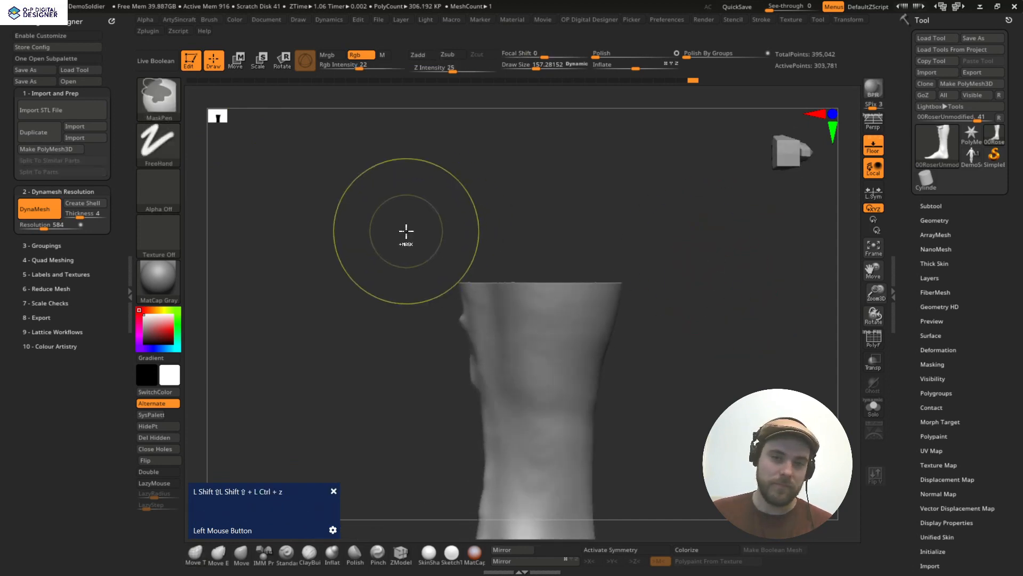
drag(407, 231, 382, 254)
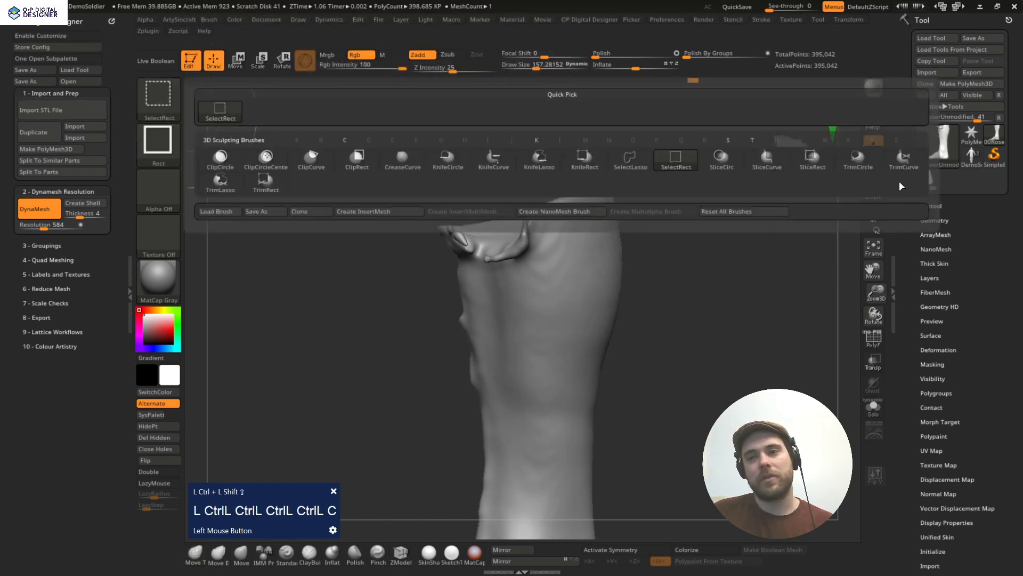
click(902, 160)
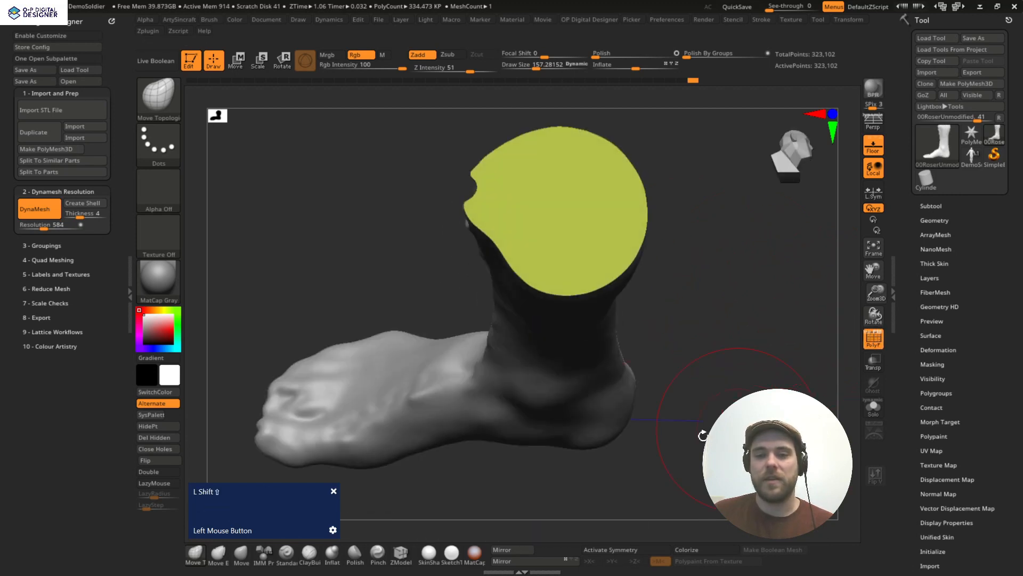
drag(701, 434, 754, 325)
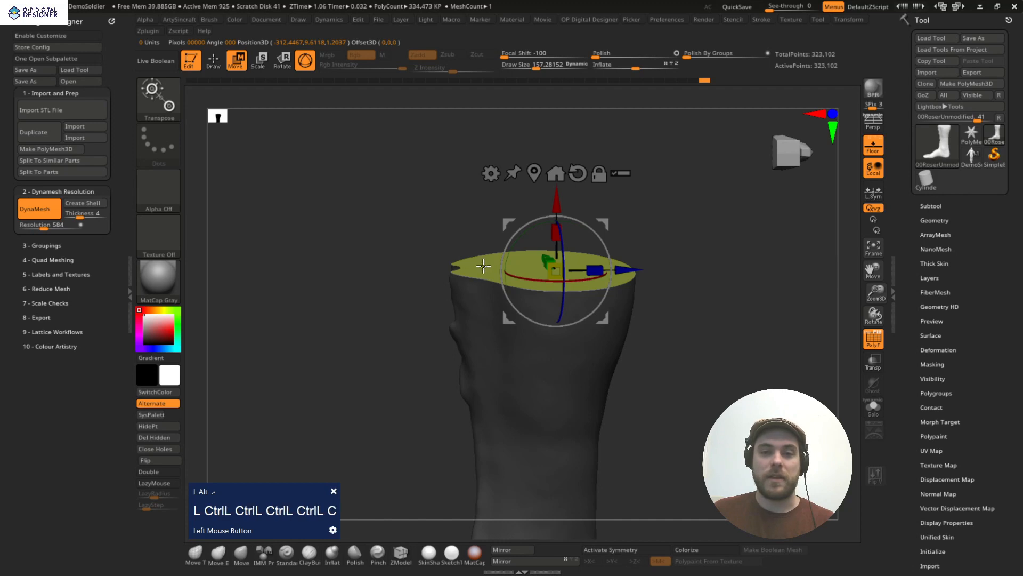
Step: Show the PolyF wireframe over the flat cap to check its mesh structure
click(212, 60)
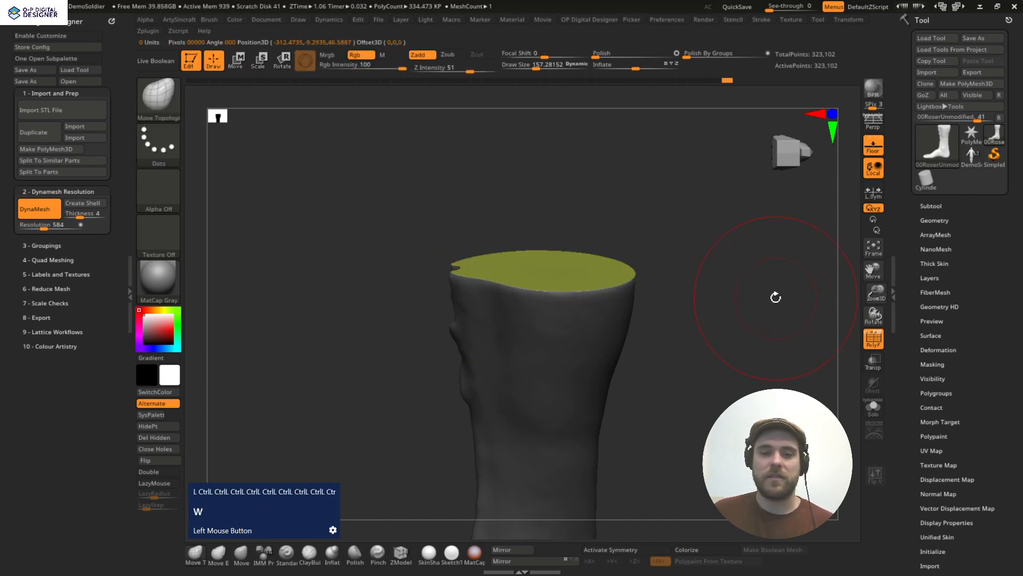
click(236, 59)
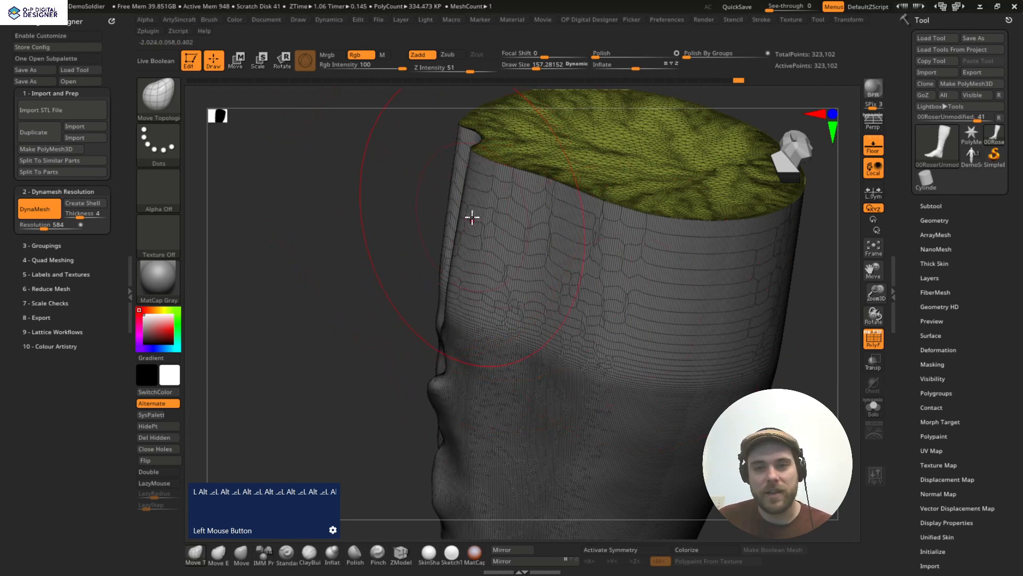
mouse_move(566, 339)
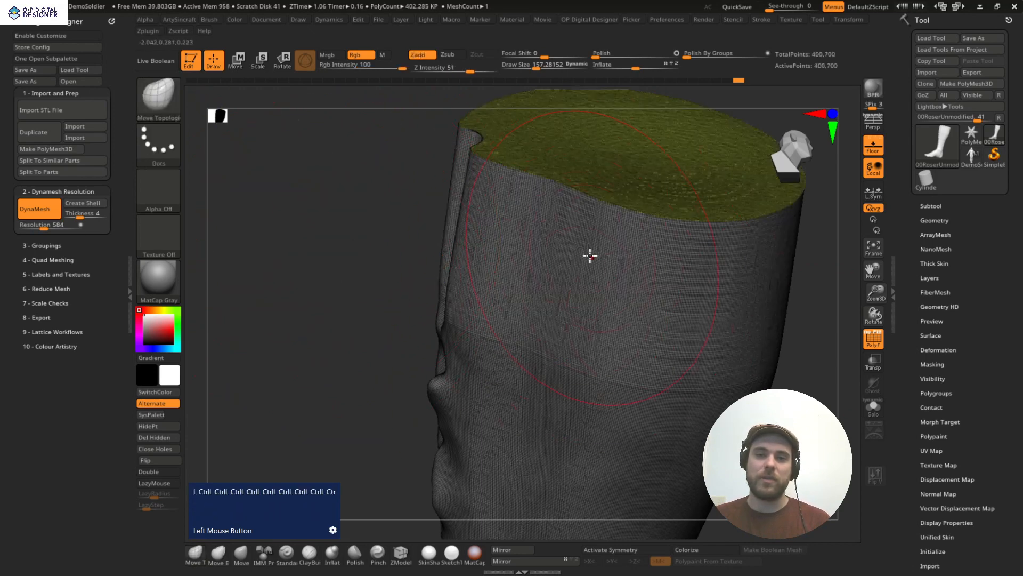
Step: Smooth the top of the foot on the DynaMesh-remeshed leg and check the capped top from all sides
drag(589, 255, 366, 291)
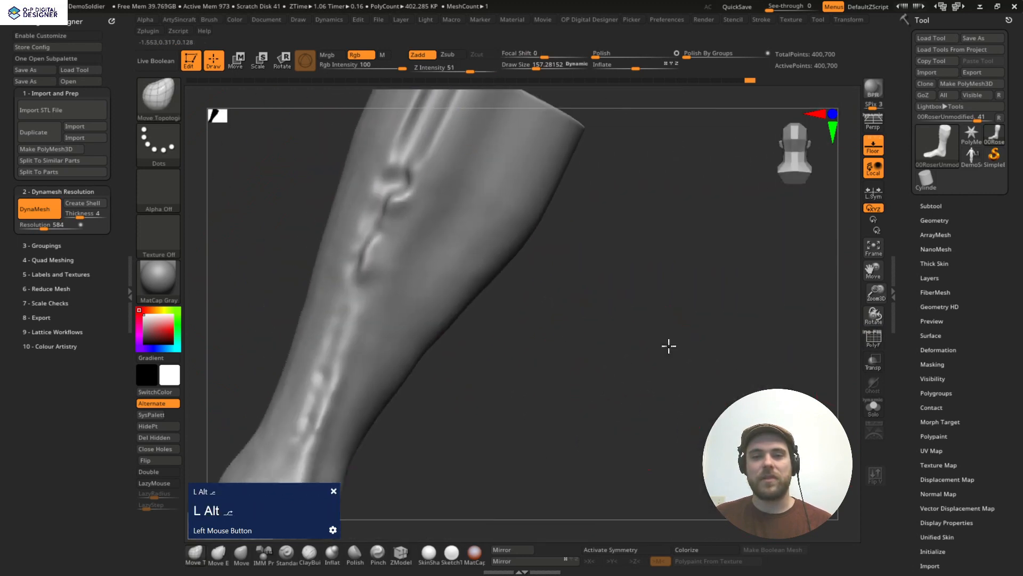
drag(669, 346, 709, 387)
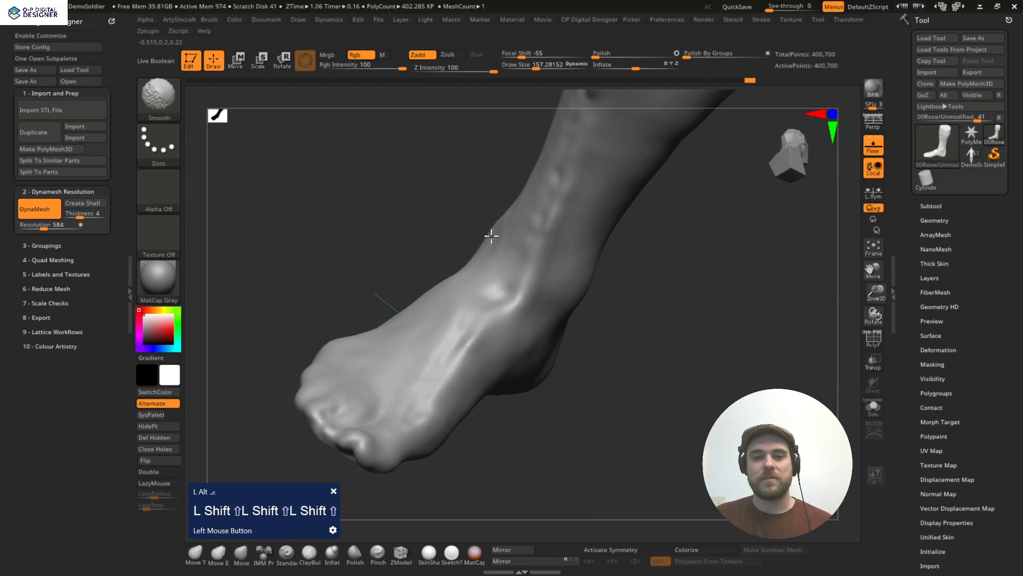
drag(491, 236, 546, 311)
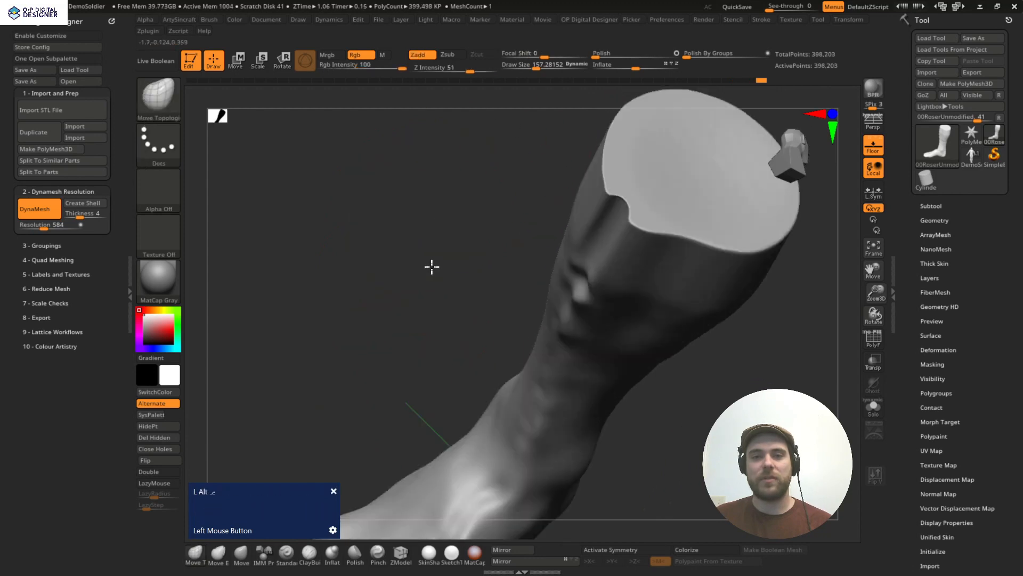
drag(430, 266, 474, 326)
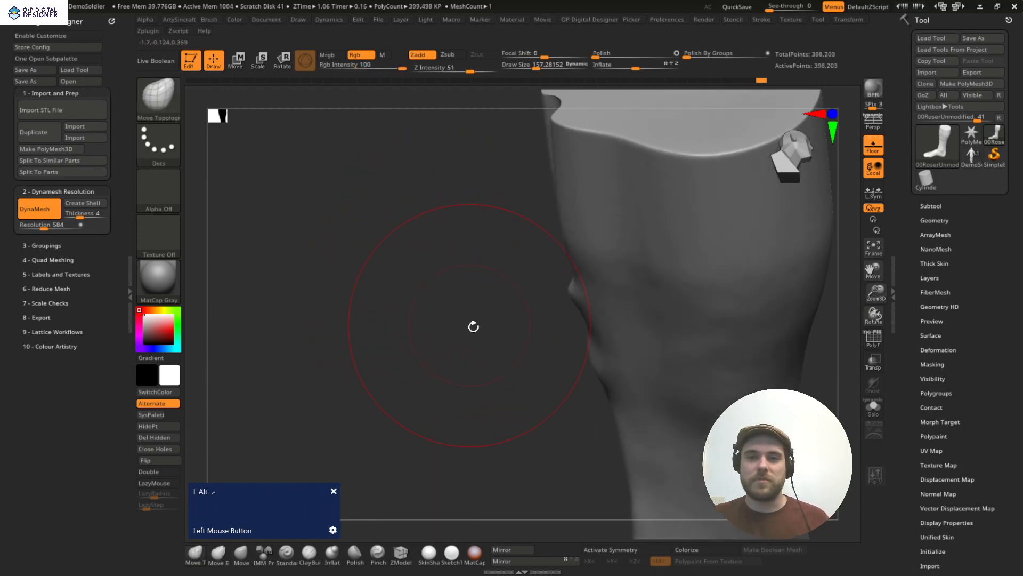
drag(474, 326, 515, 297)
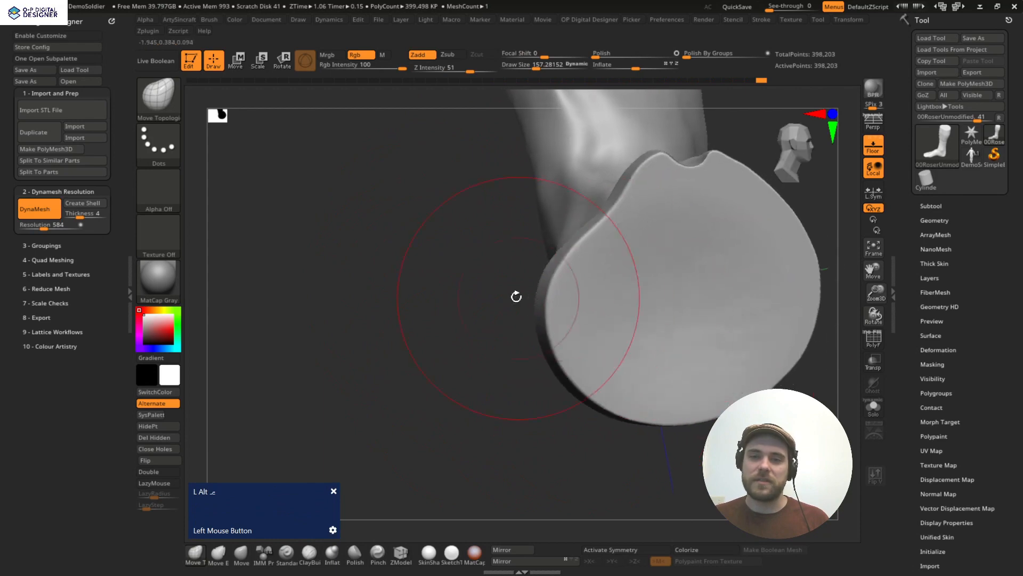
drag(515, 296, 691, 321)
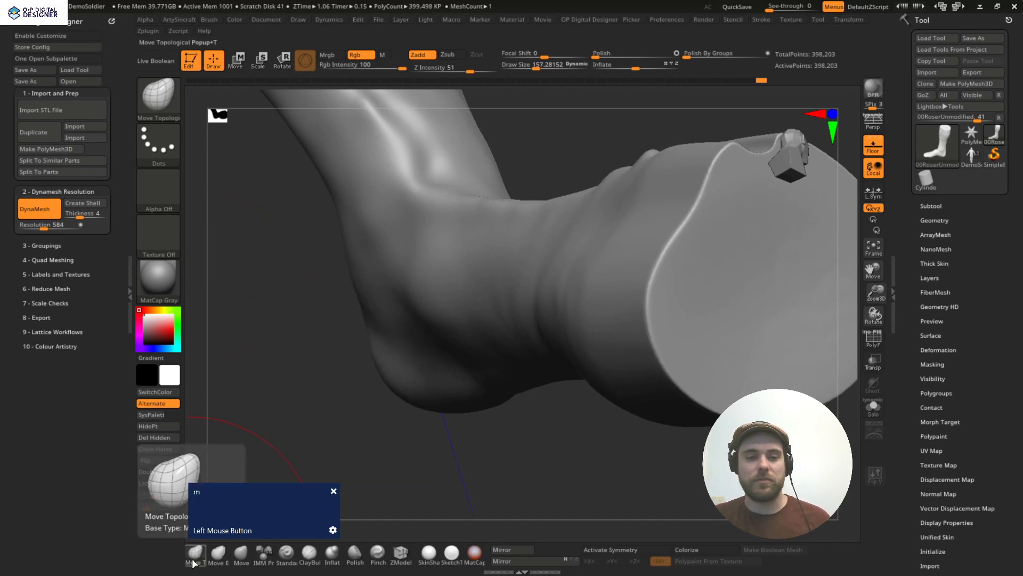
Step: Choose a stronger smoothing brush from the palette and orbit to the upper shin below the cap
click(218, 556)
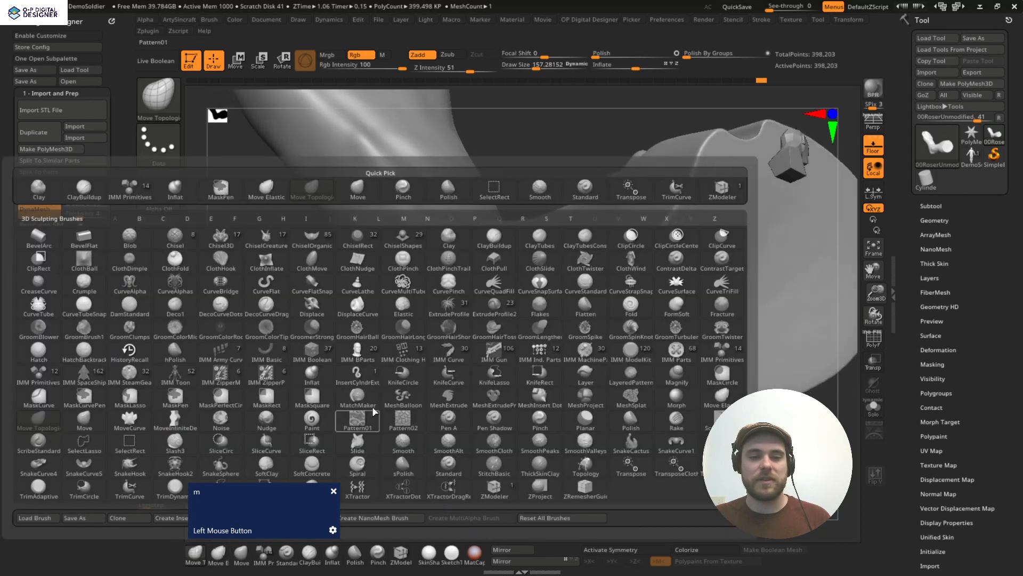
mouse_move(196, 555)
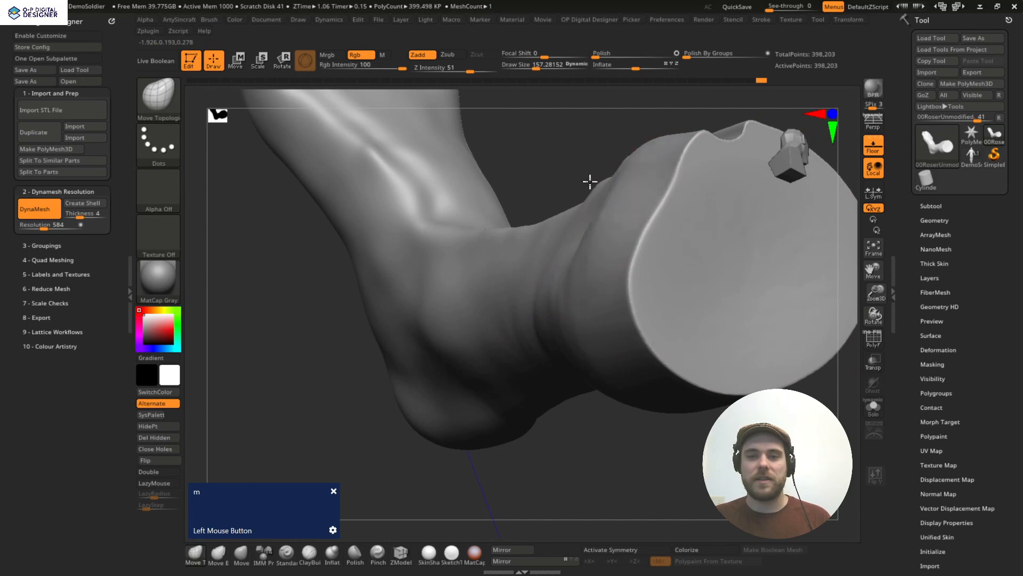
drag(587, 181, 620, 218)
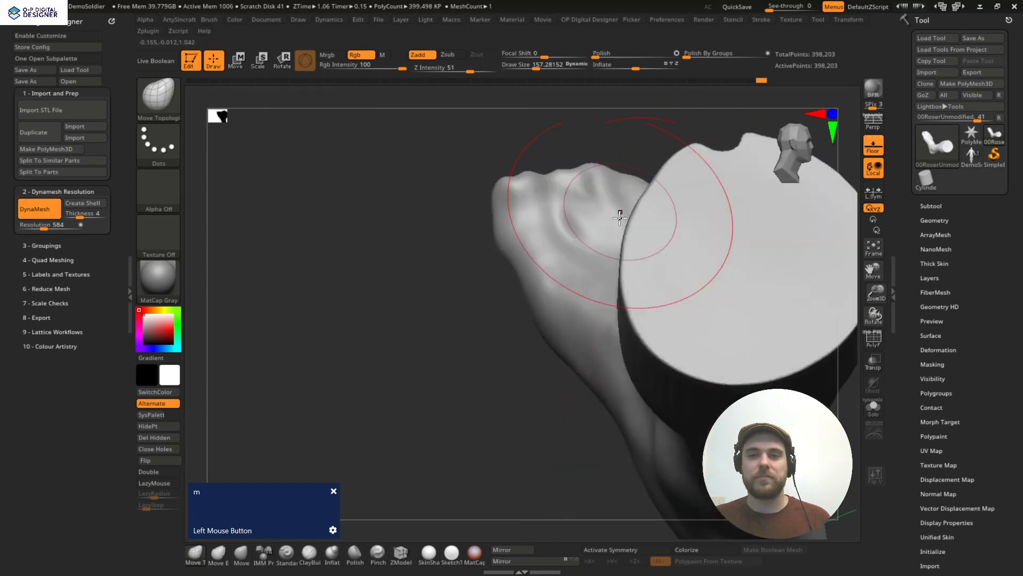
drag(620, 217, 599, 262)
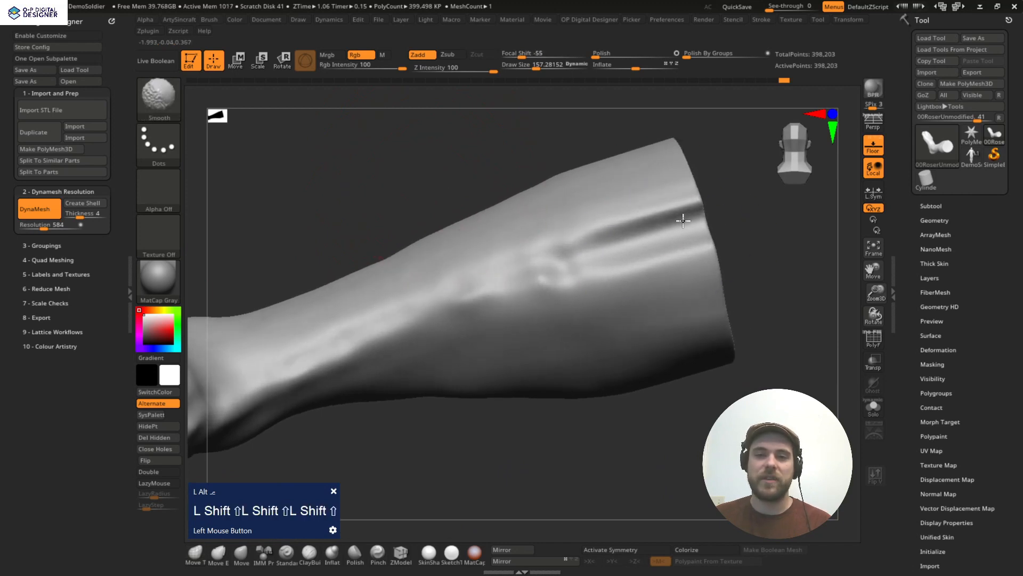
Step: Select the ClayBuildup brush with LazyMouse stroke stabilising enabled
key(space)
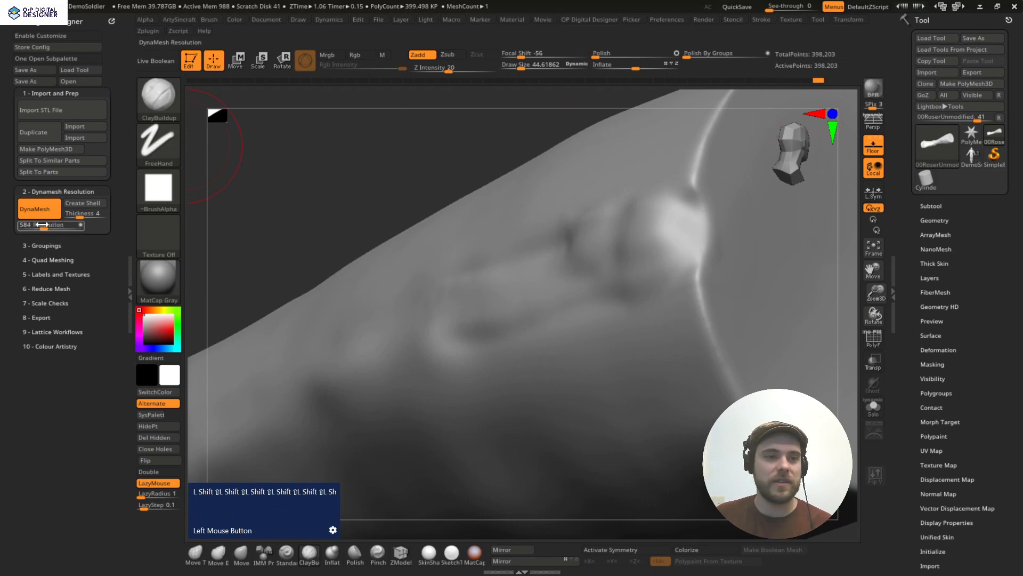
drag(49, 225, 26, 224)
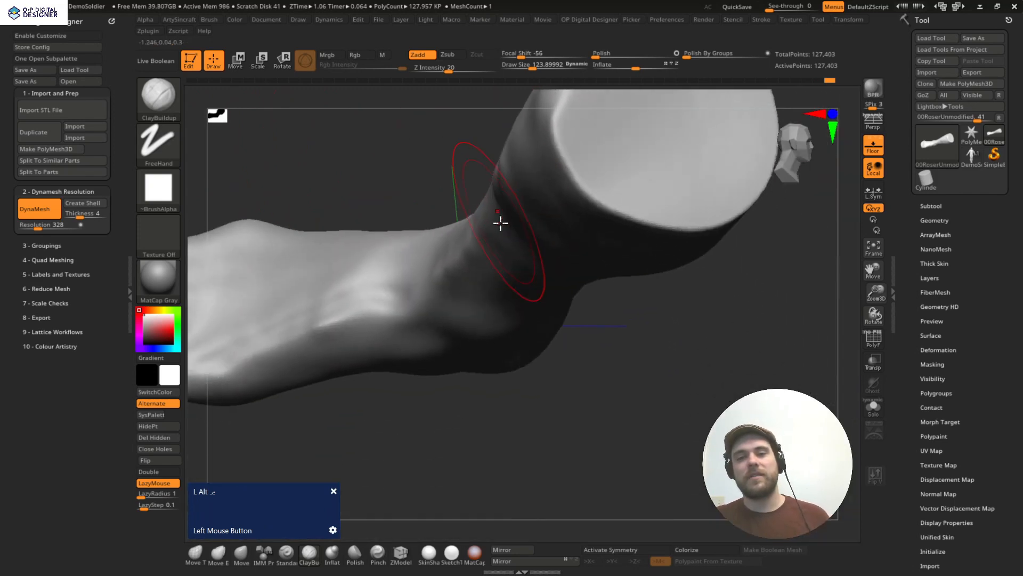
drag(501, 224, 566, 316)
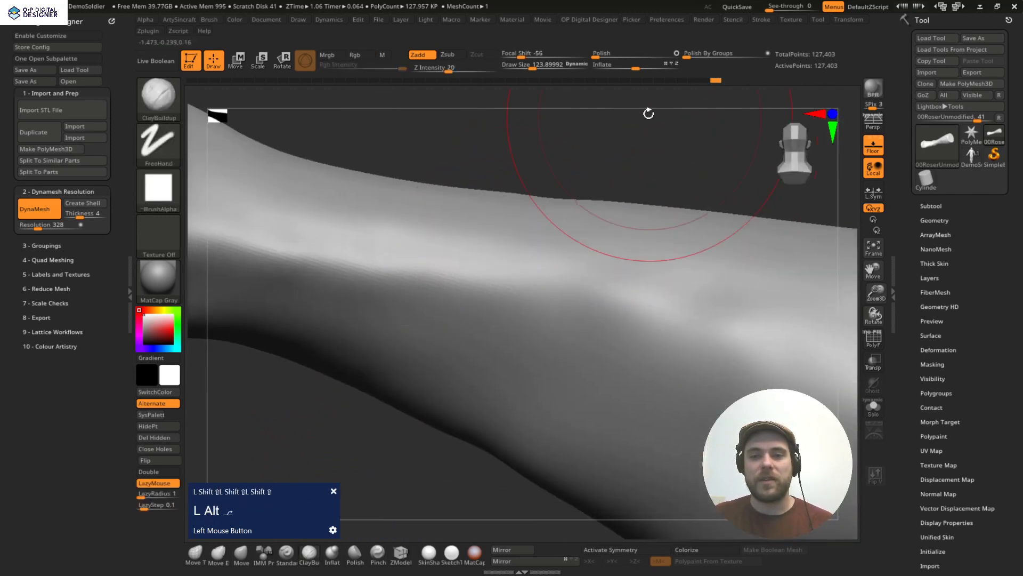
Step: Orbit the polished demo leg to check its surface before the CorrectedScan model replaces it
drag(646, 113, 608, 171)
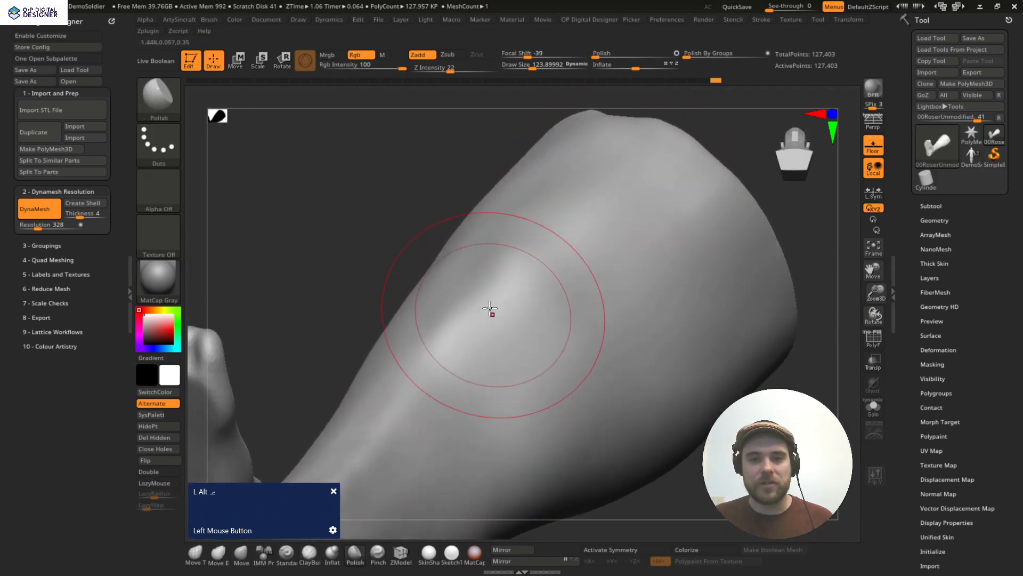
drag(489, 307, 512, 265)
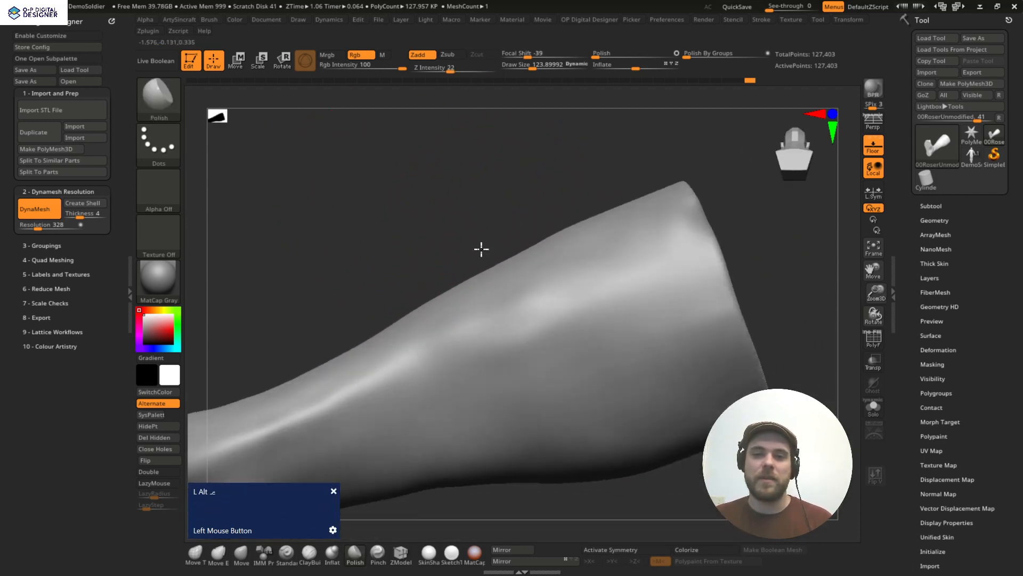
drag(481, 249, 661, 338)
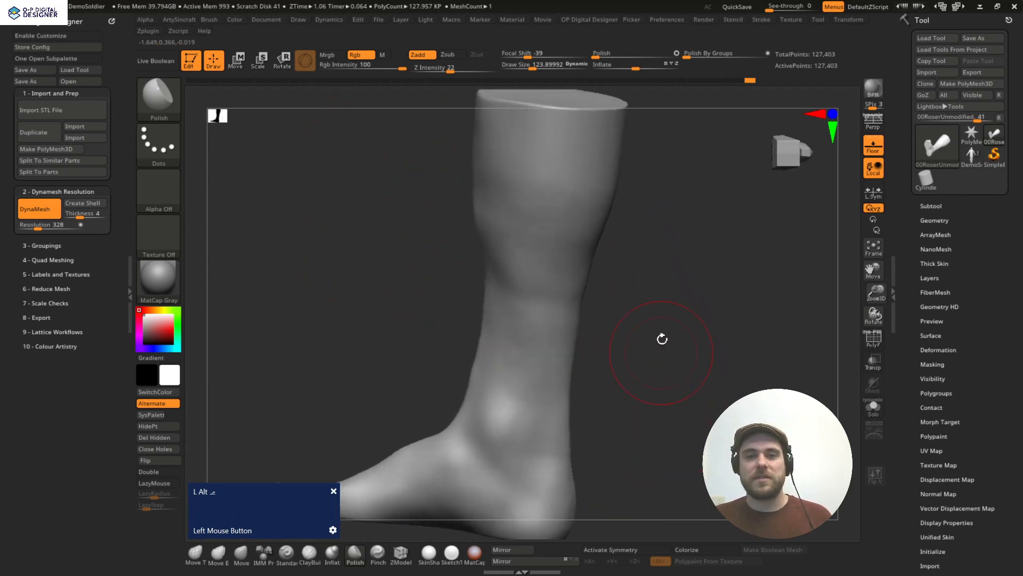
drag(662, 337, 671, 404)
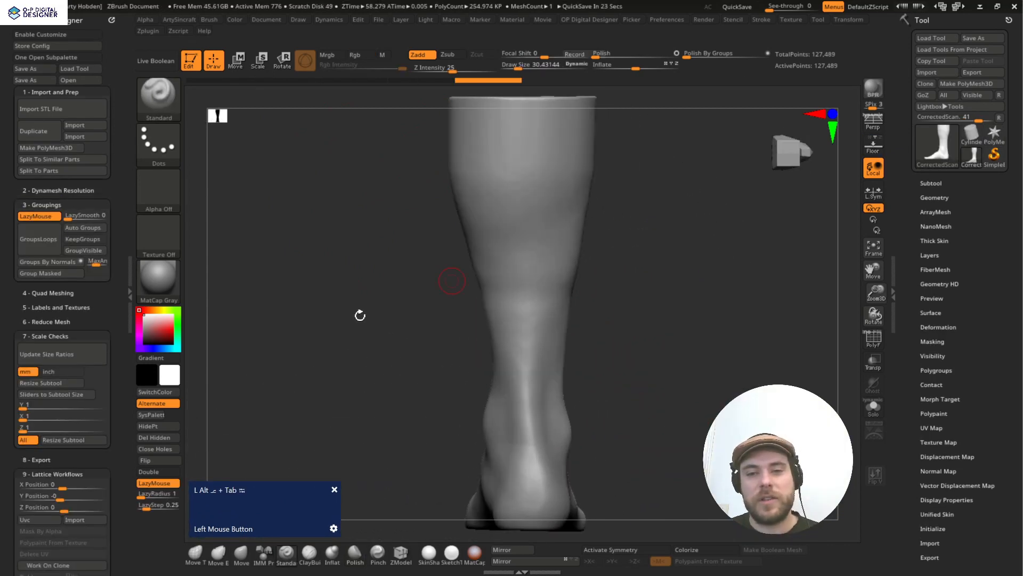
Step: MaskPen round masks over the ankle bone, a spot on the outer midfoot and the toe-base joint
drag(453, 281, 369, 246)
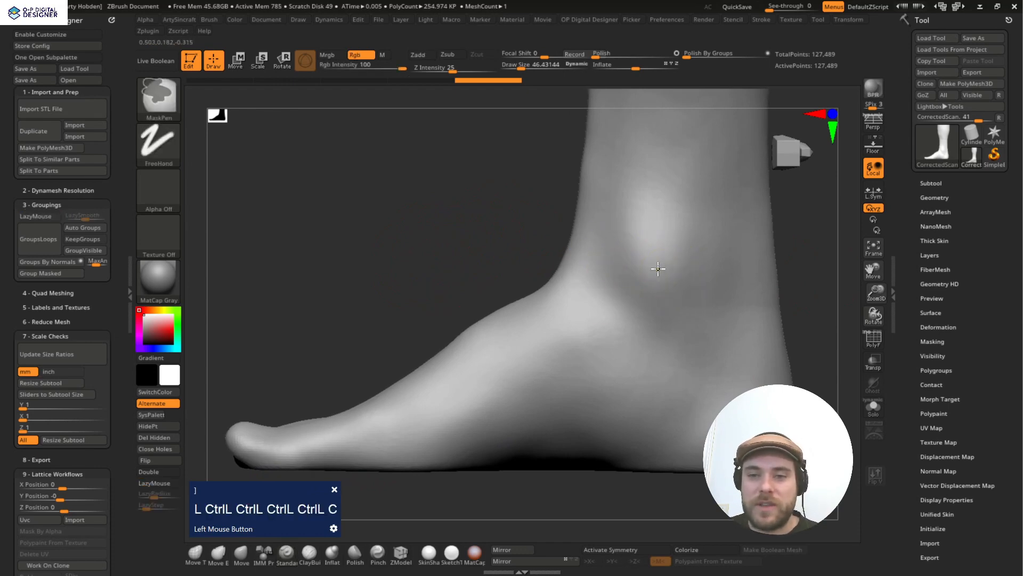
click(667, 284)
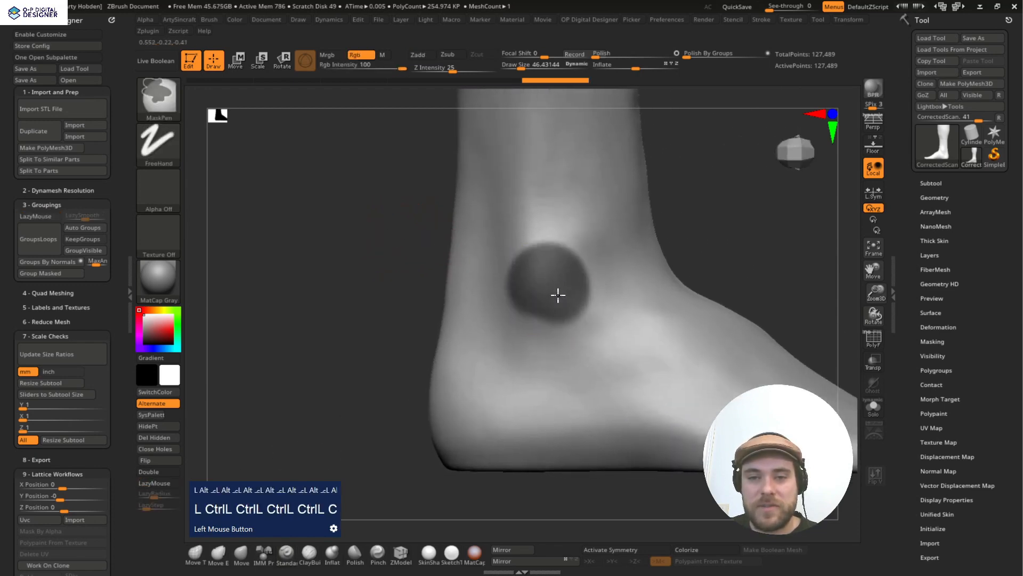
drag(558, 295, 529, 262)
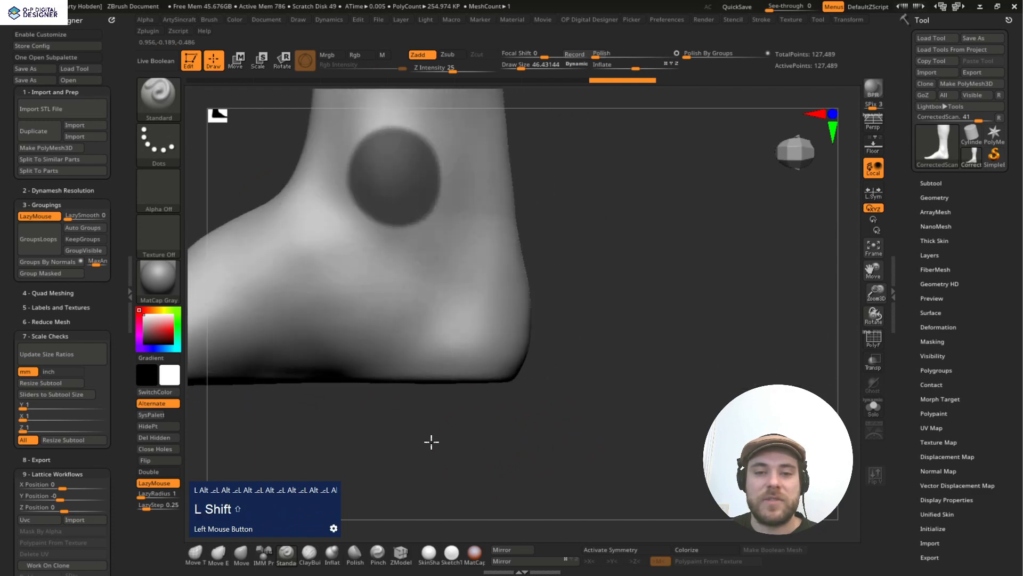
drag(430, 441, 658, 399)
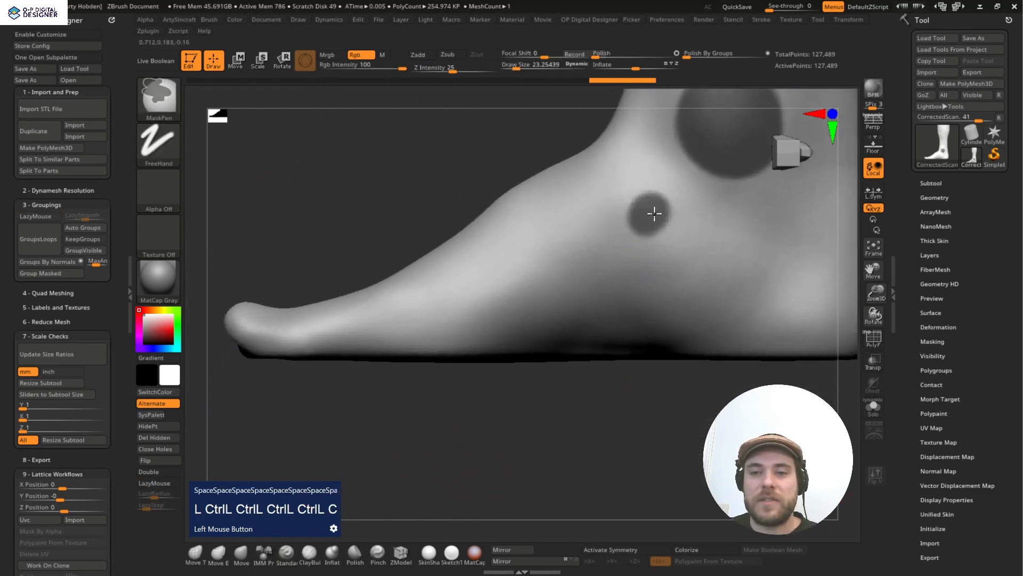
drag(654, 213, 484, 327)
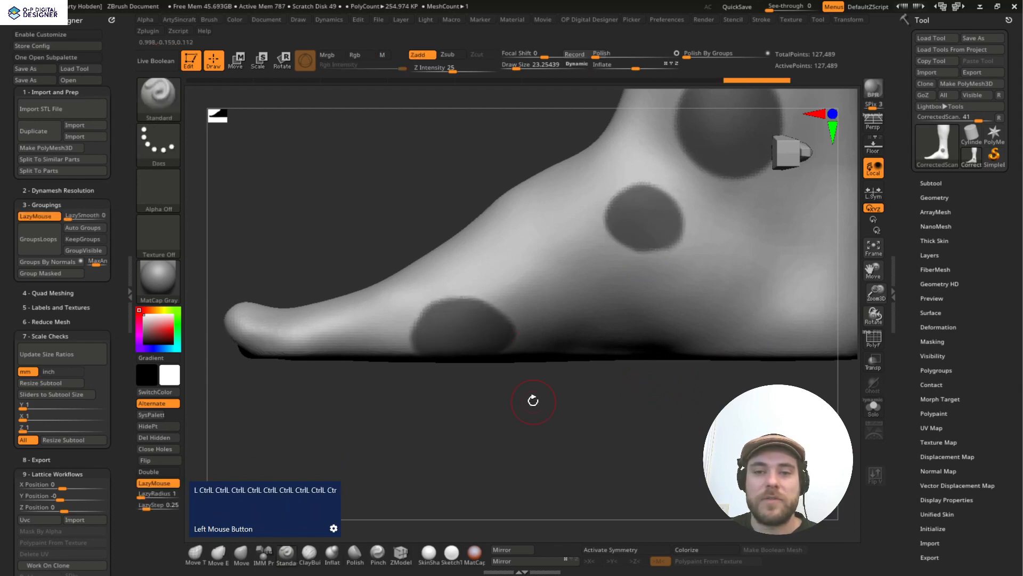
Step: Mask a strip along the top of the foot from the other side
drag(533, 400, 607, 469)
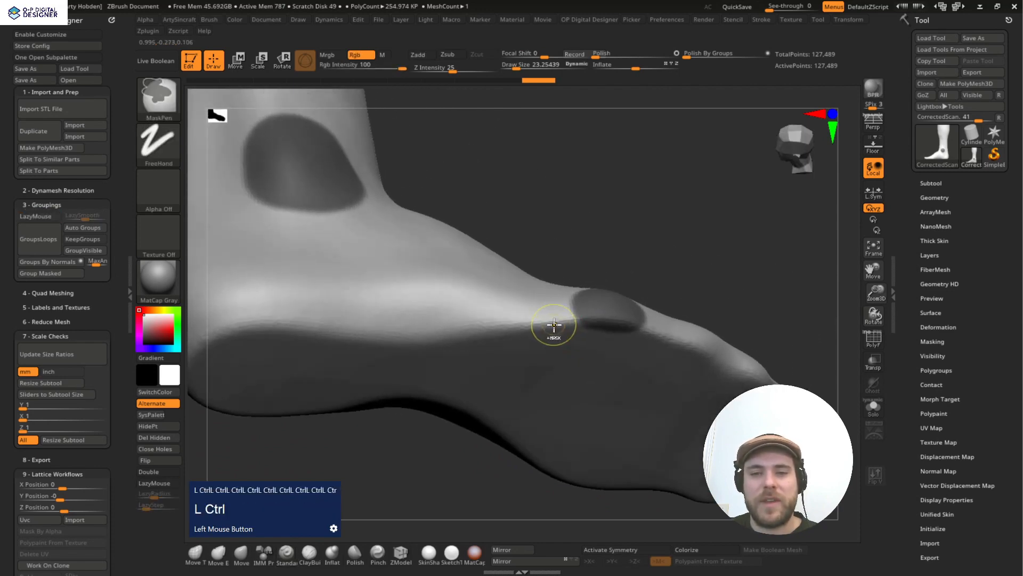
drag(555, 326, 424, 329)
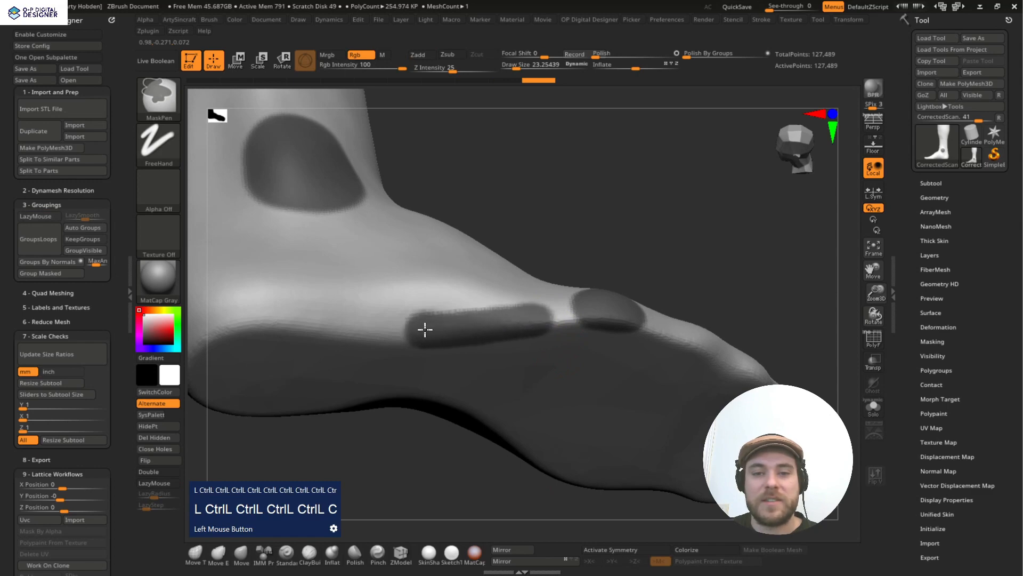
drag(424, 329, 526, 312)
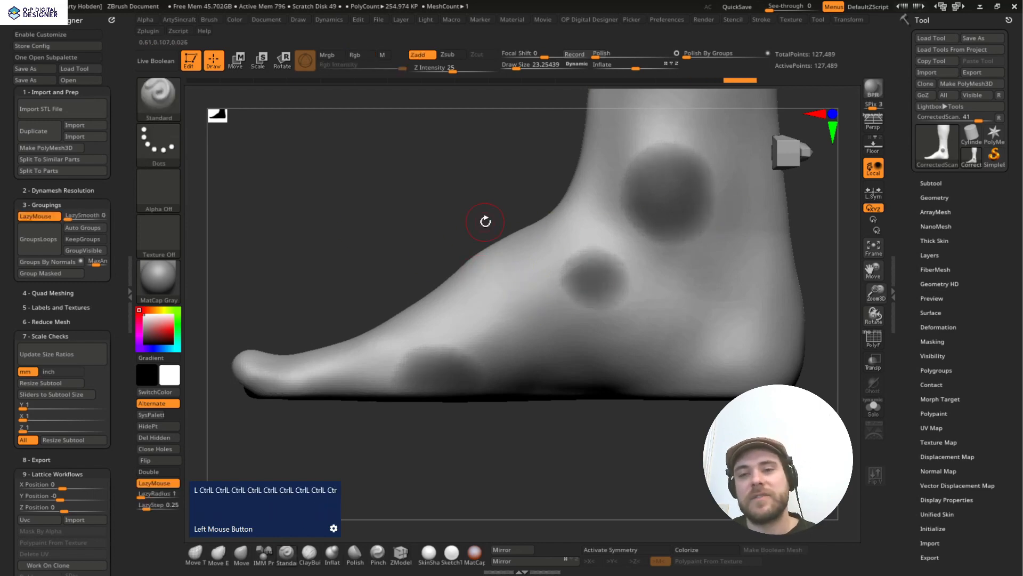
mouse_move(641, 138)
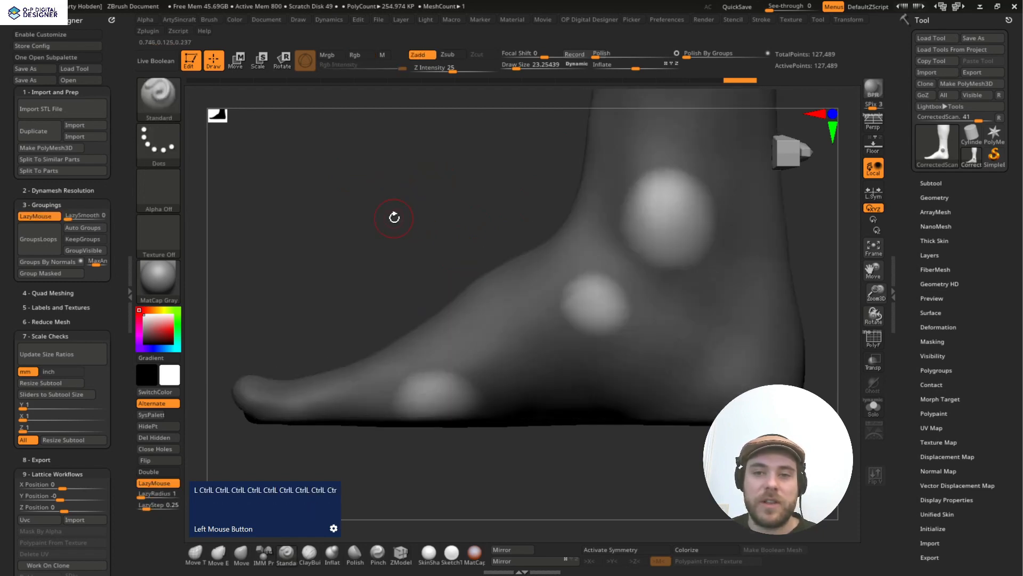
Step: Invert the mask and duplicate the corrected scan as a second subtool, 254,978 points total
drag(394, 217, 620, 270)
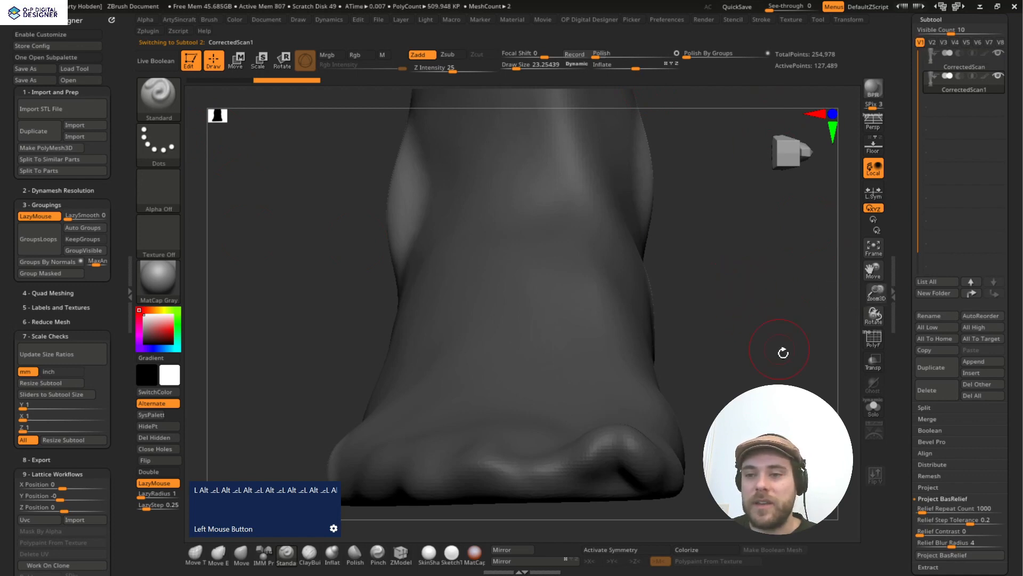
mouse_move(872, 383)
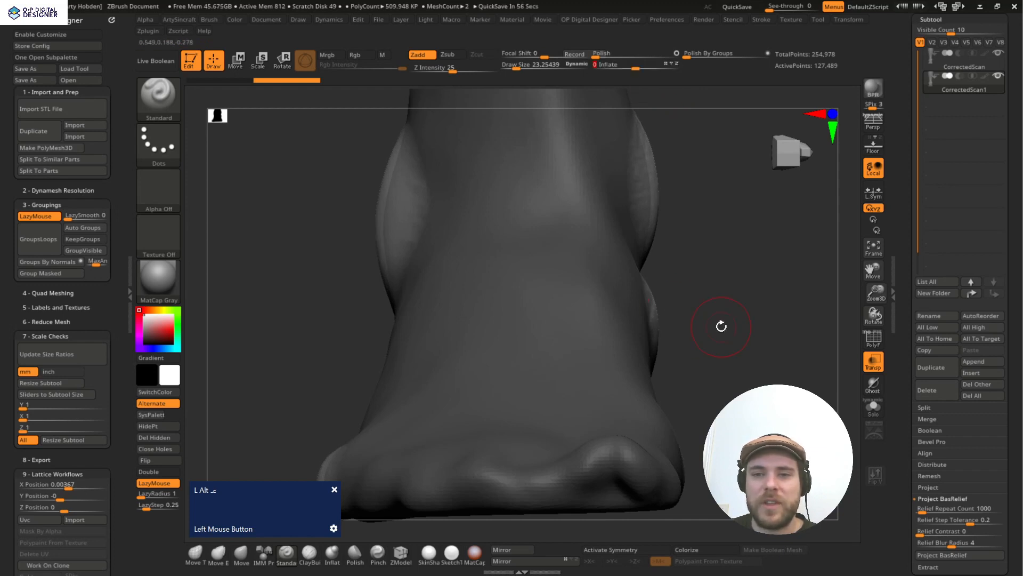
Step: Inflate the masked bony spots on the duplicate subtool outward with Transp on so they bulge over the original
key(space)
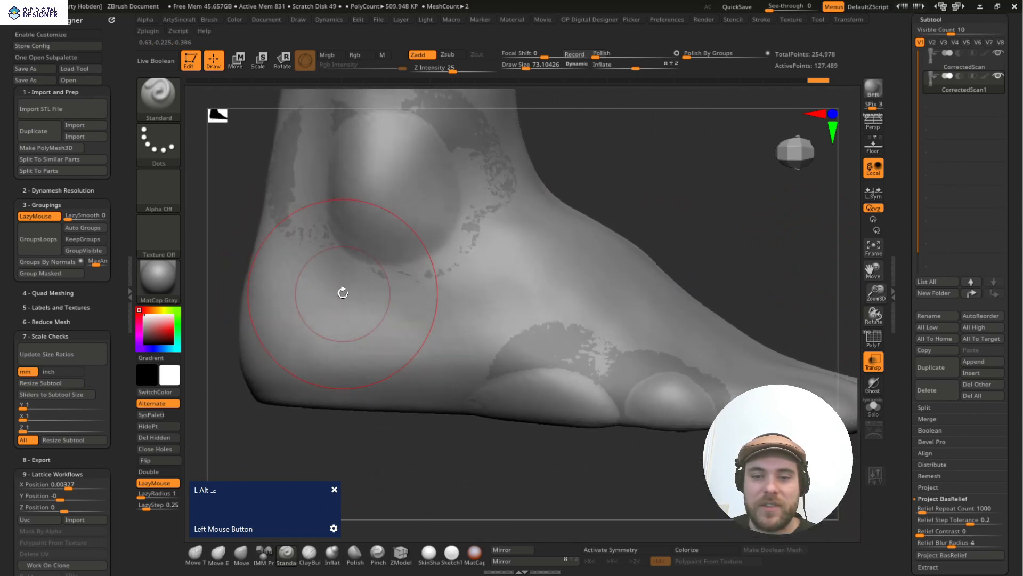
Step: Undo several recent edits on the duplicate foot, keeping the inflated offloading bulges intact
drag(342, 293, 358, 302)
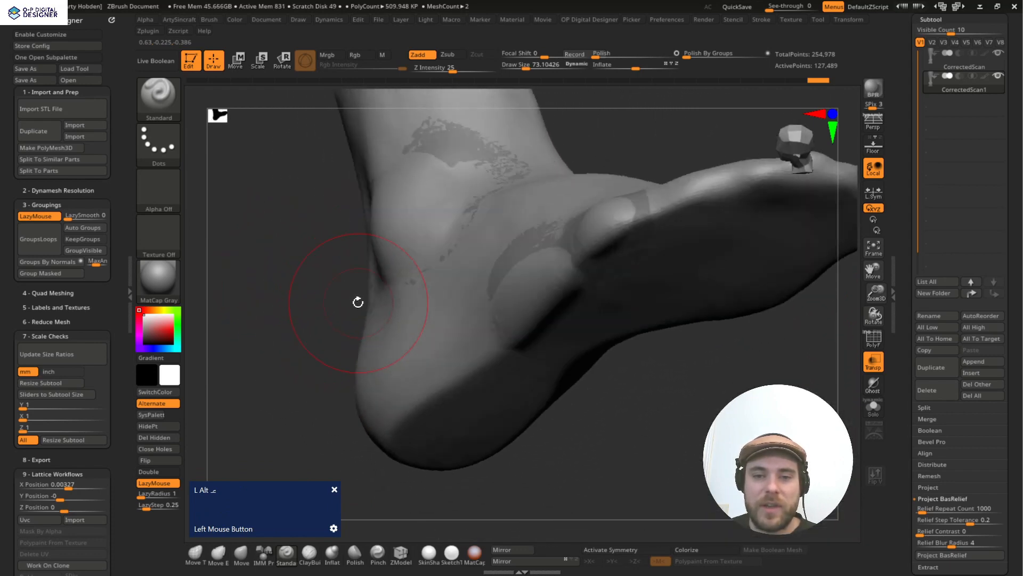
drag(357, 302, 502, 221)
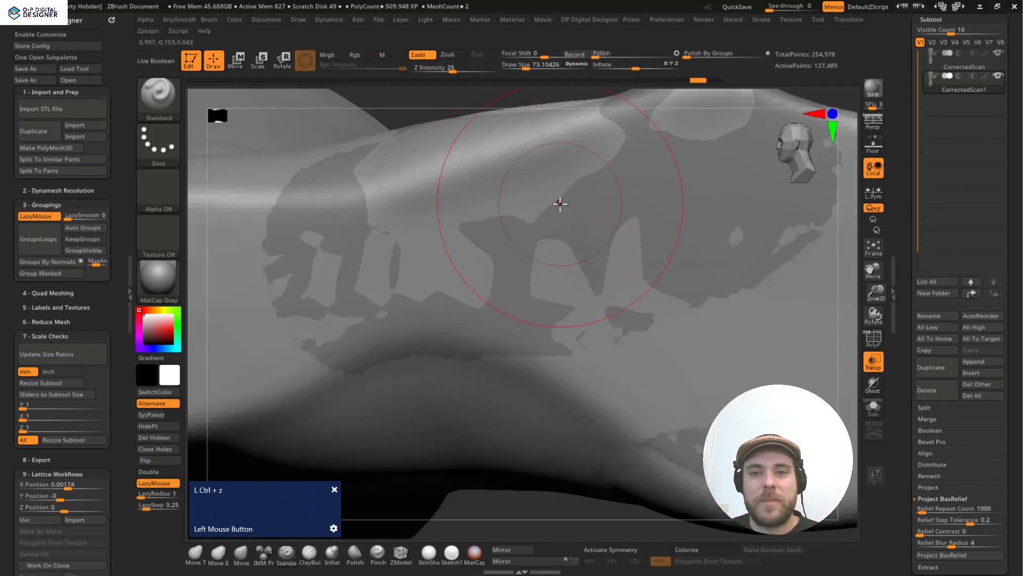
drag(559, 204, 494, 438)
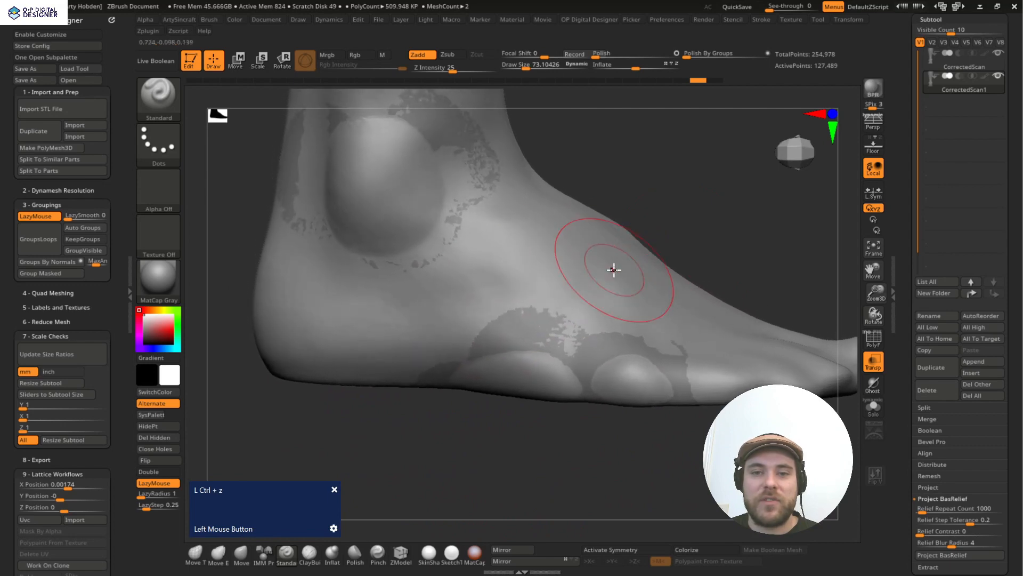
drag(613, 270, 396, 260)
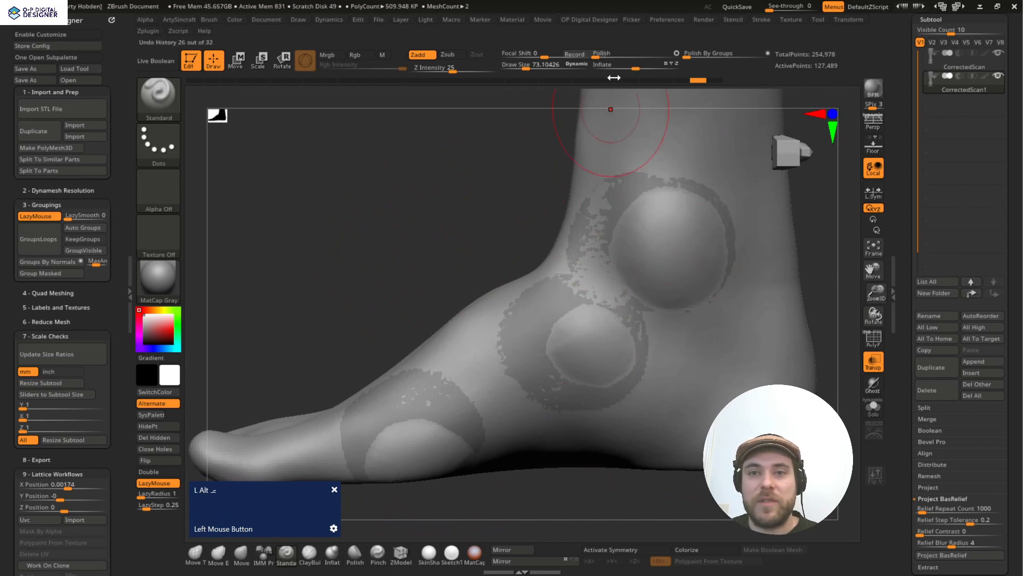
Step: Orbit around the heel to verify the bulges from the side and behind
drag(610, 108, 409, 244)
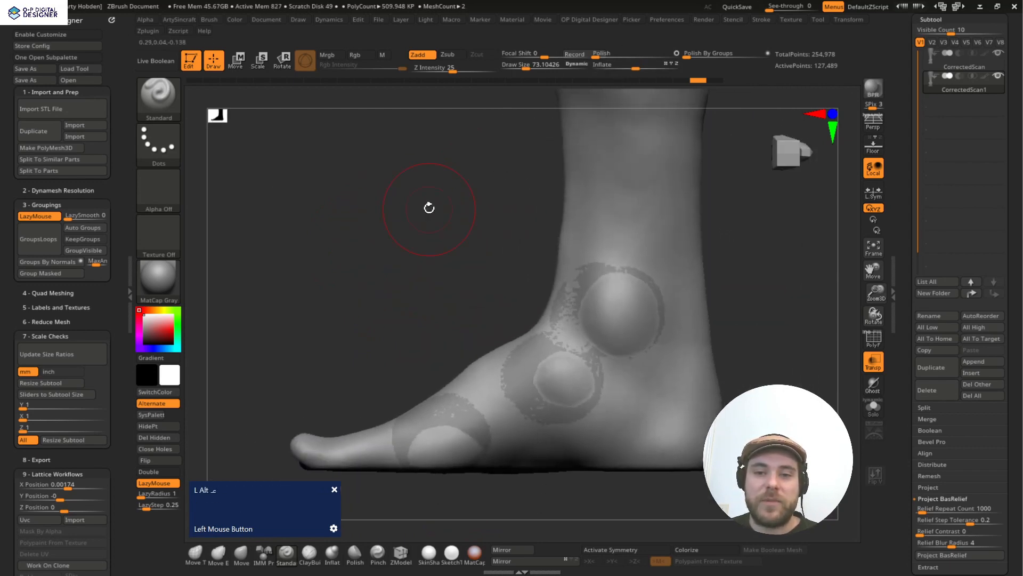
drag(429, 208, 351, 250)
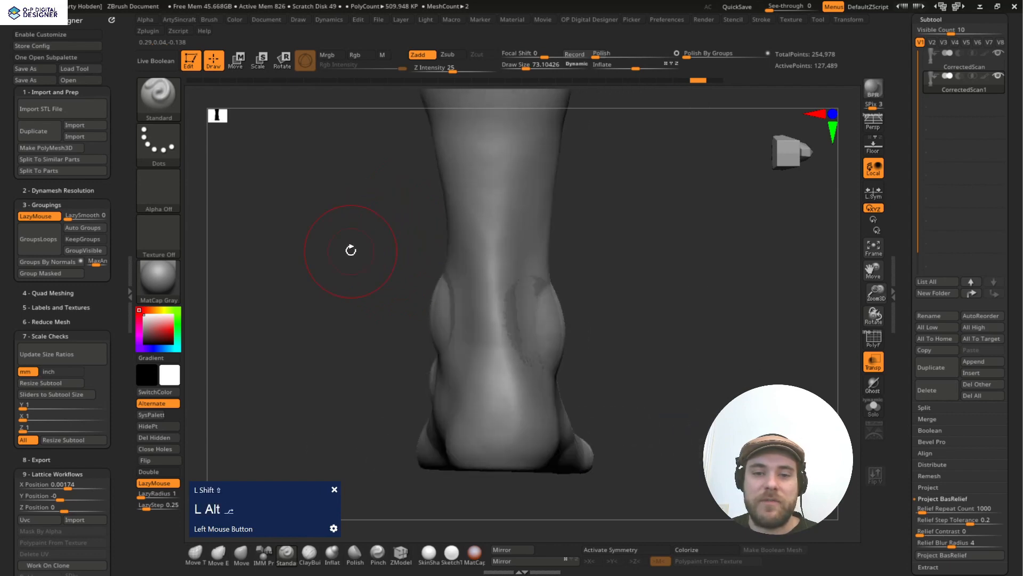
drag(351, 250, 407, 277)
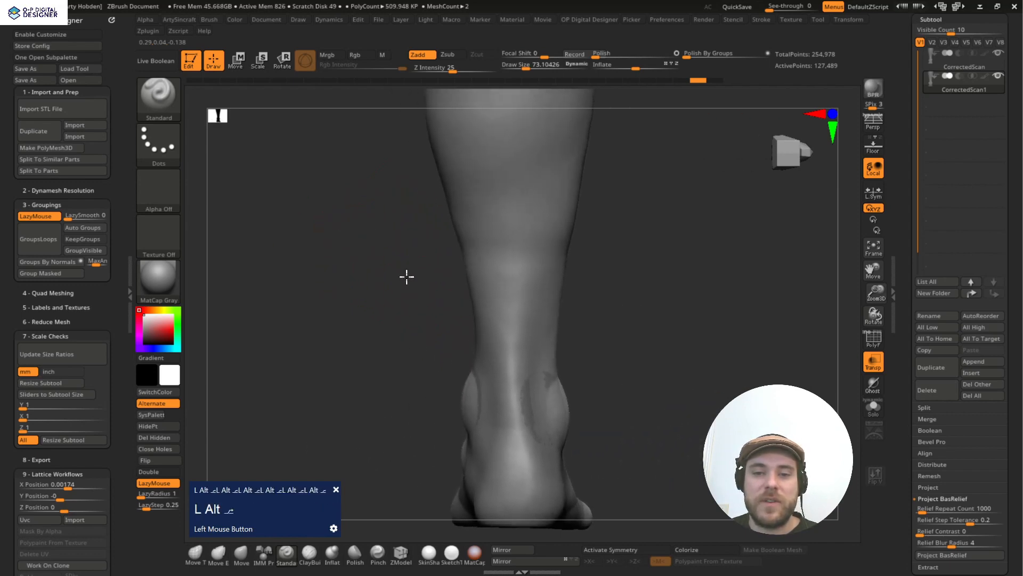
drag(406, 276, 409, 274)
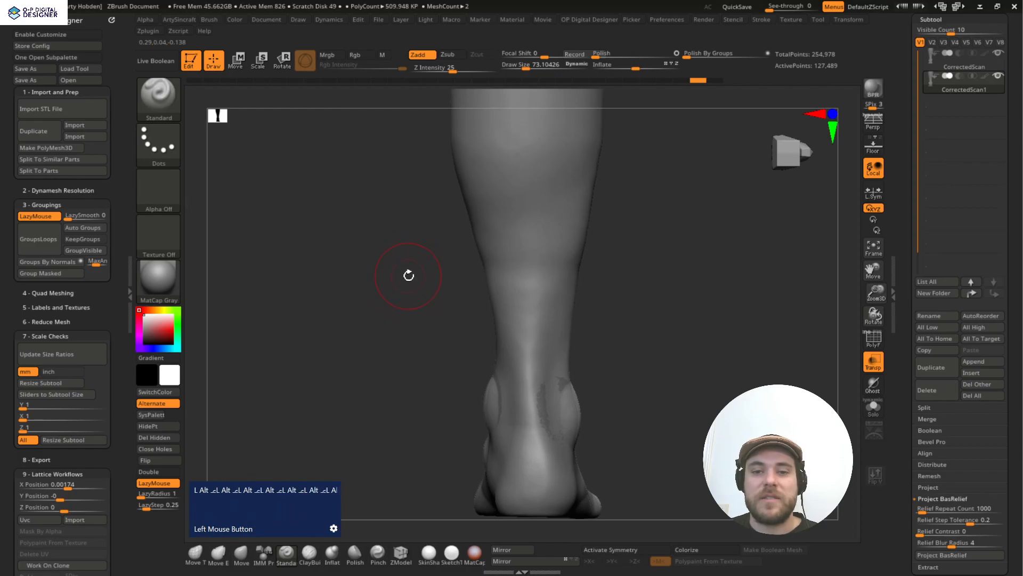